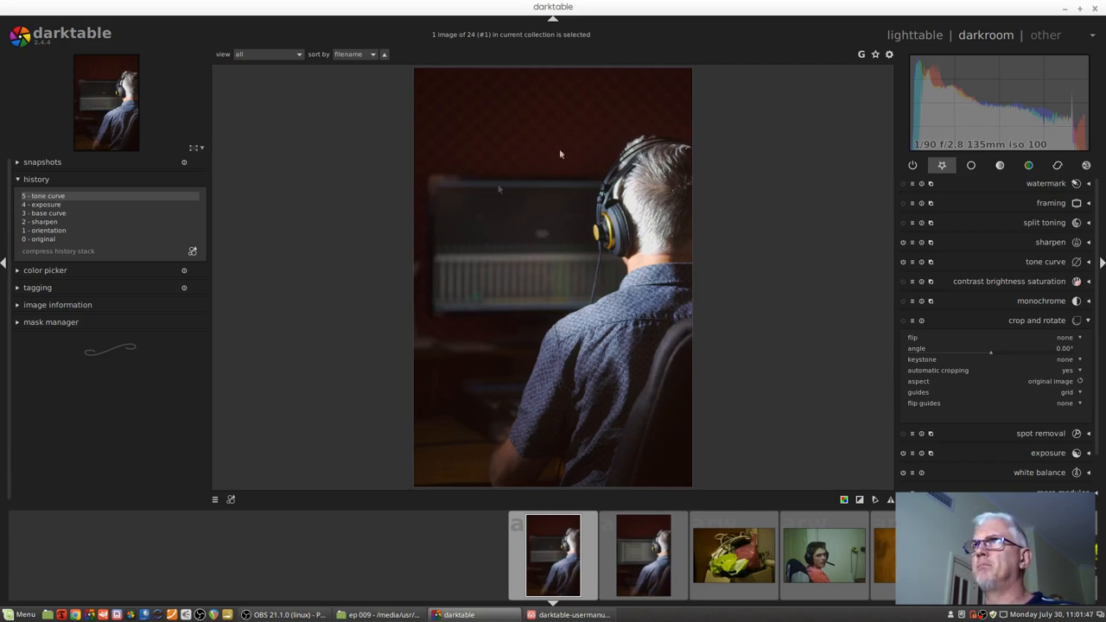
pyautogui.moveTo(565, 284)
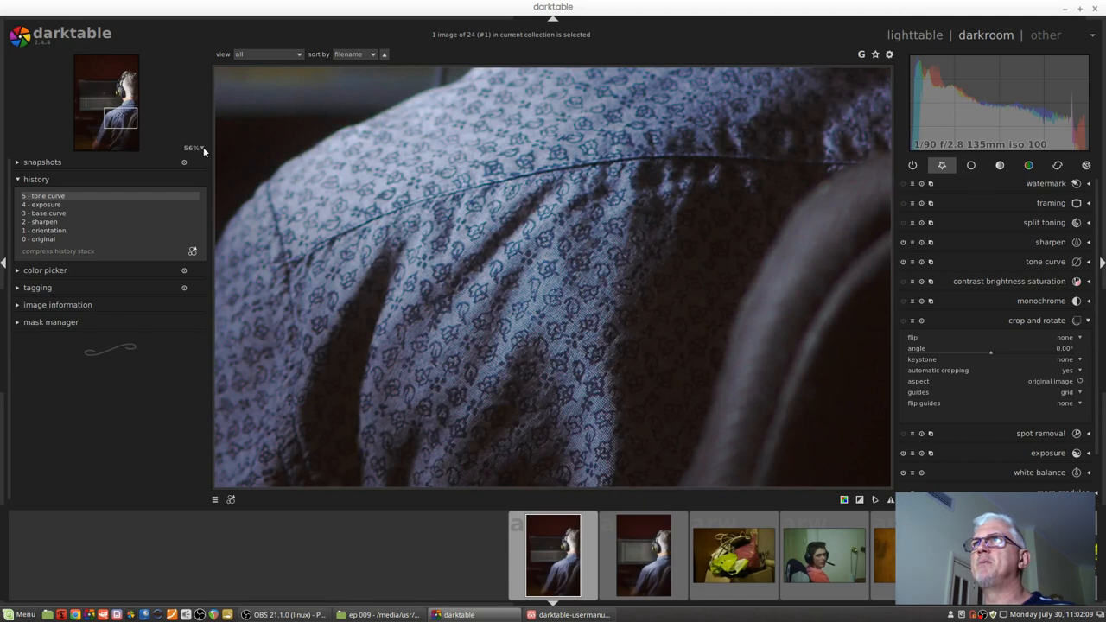
# - Step the navigation zoom through small, 50% and 100%, ending at 200%
pyautogui.click(194, 148)
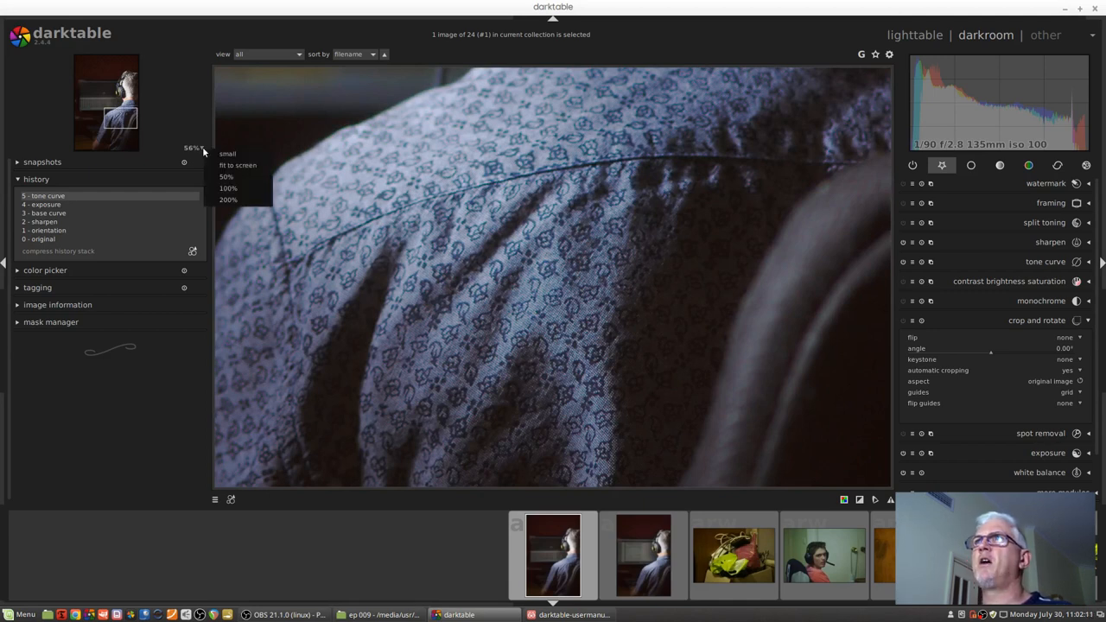
pyautogui.moveTo(246, 165)
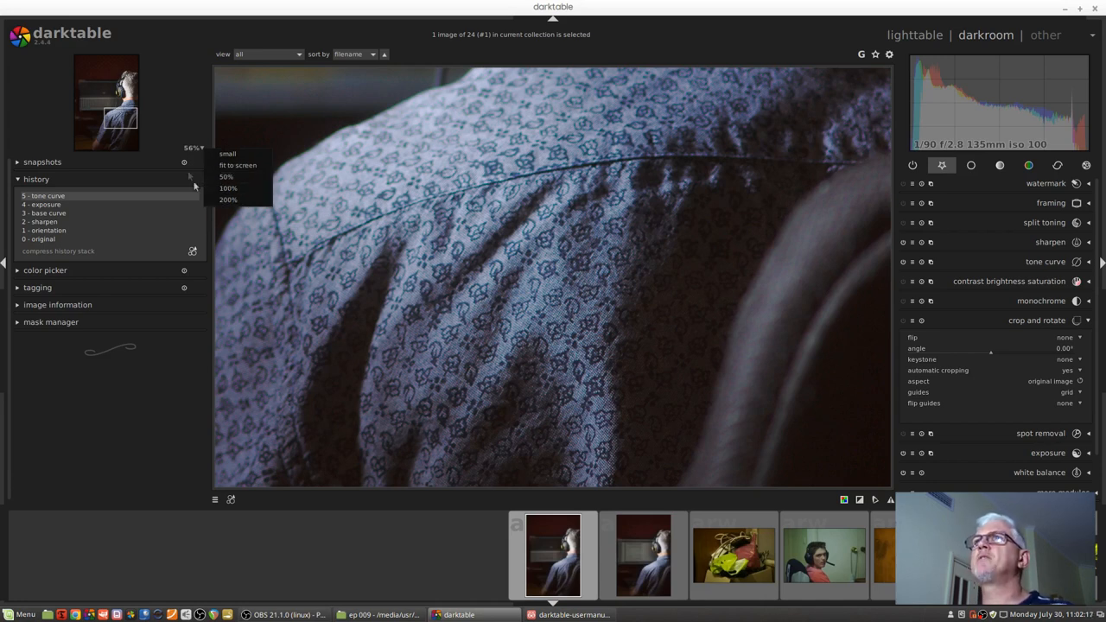
pyautogui.click(237, 165)
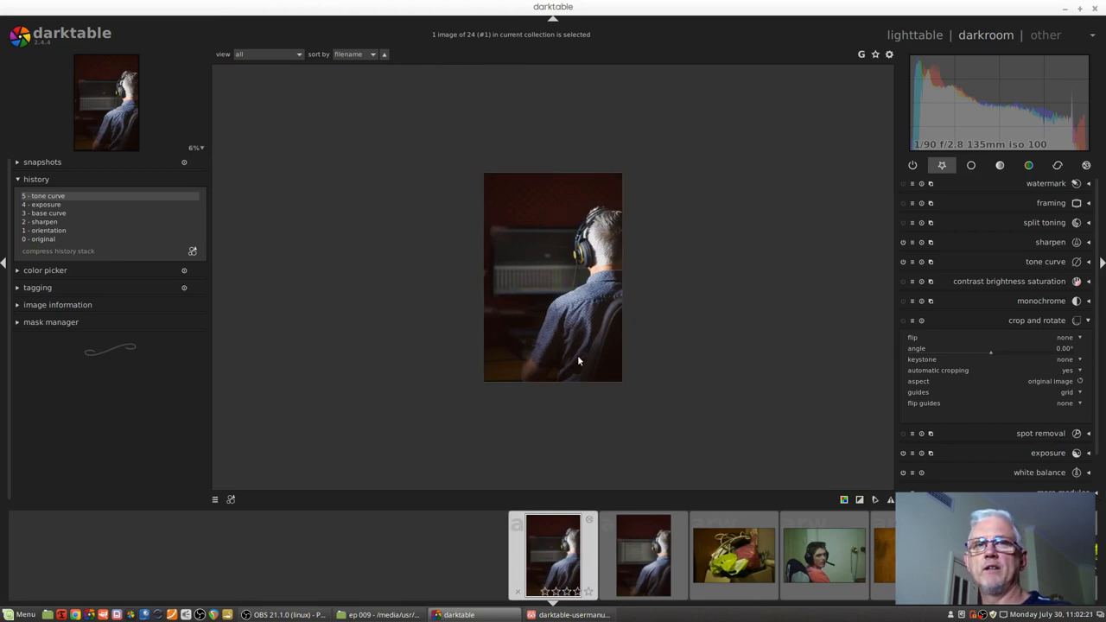
pyautogui.moveTo(214, 169)
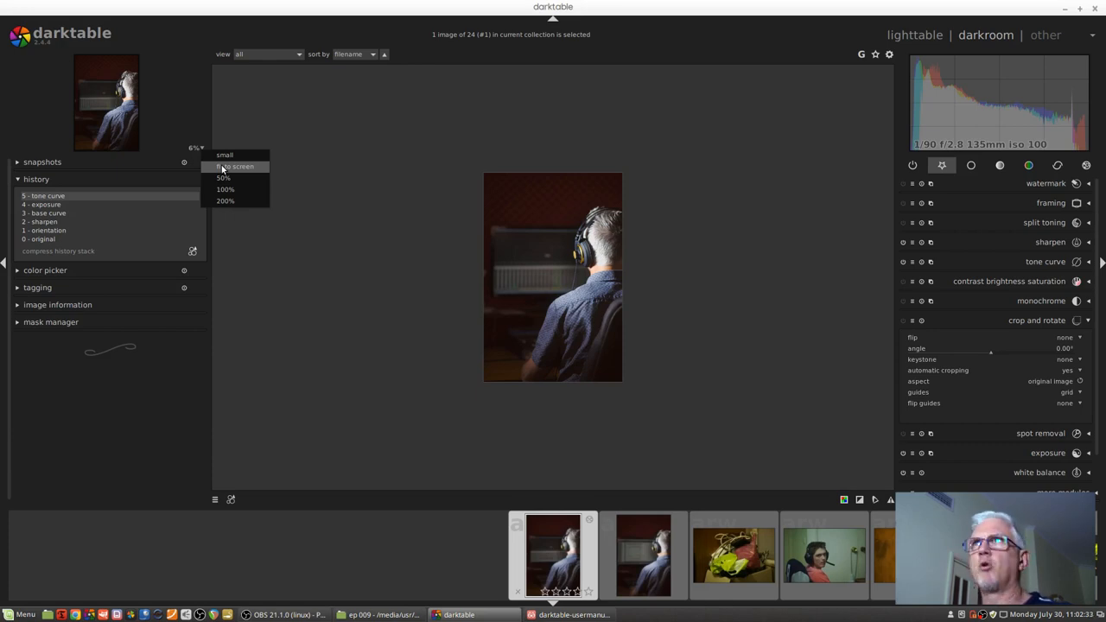
pyautogui.click(222, 178)
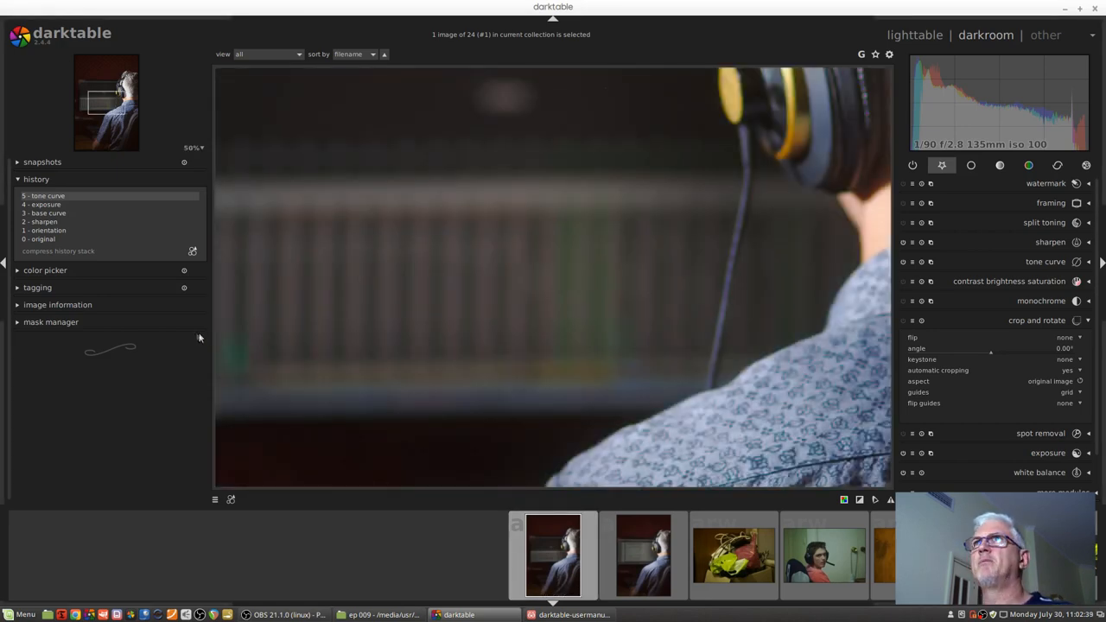
pyautogui.click(190, 146)
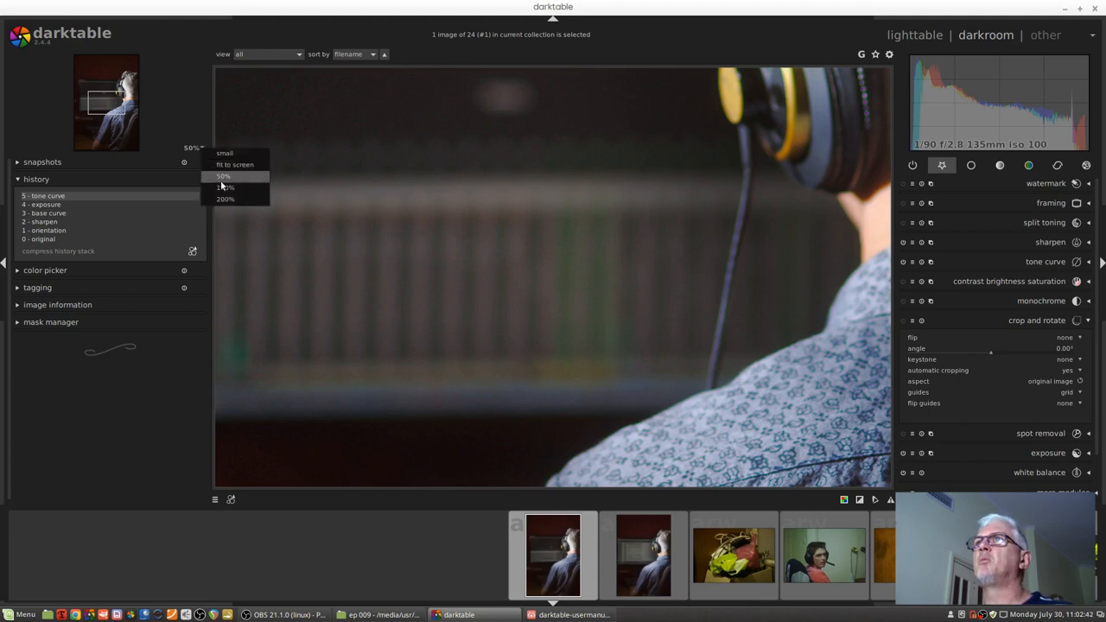
pyautogui.click(224, 187)
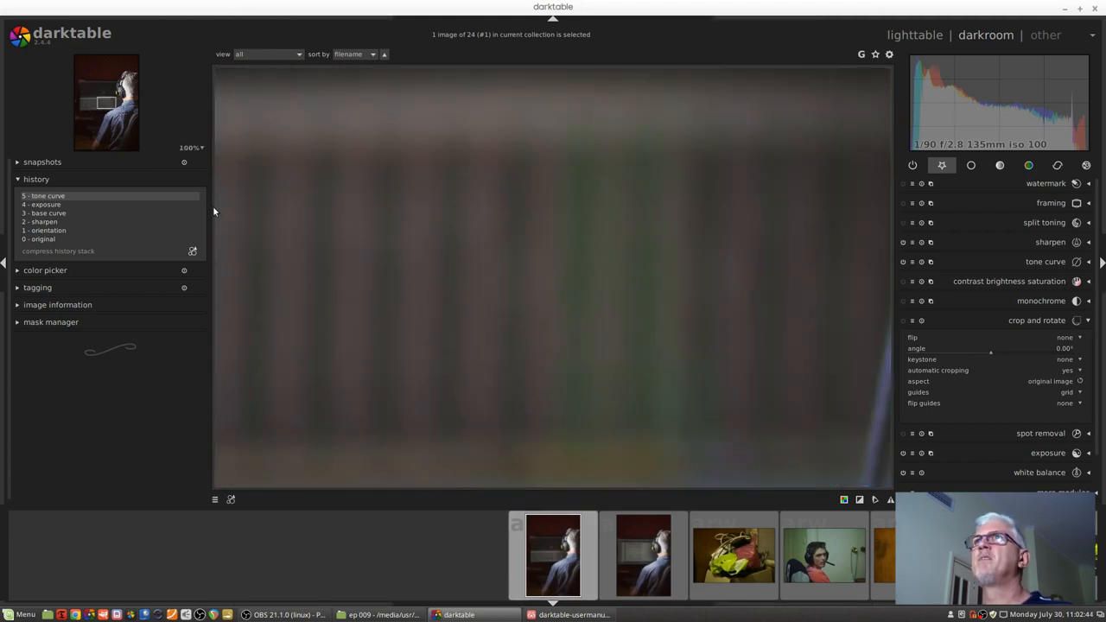
pyautogui.click(188, 147)
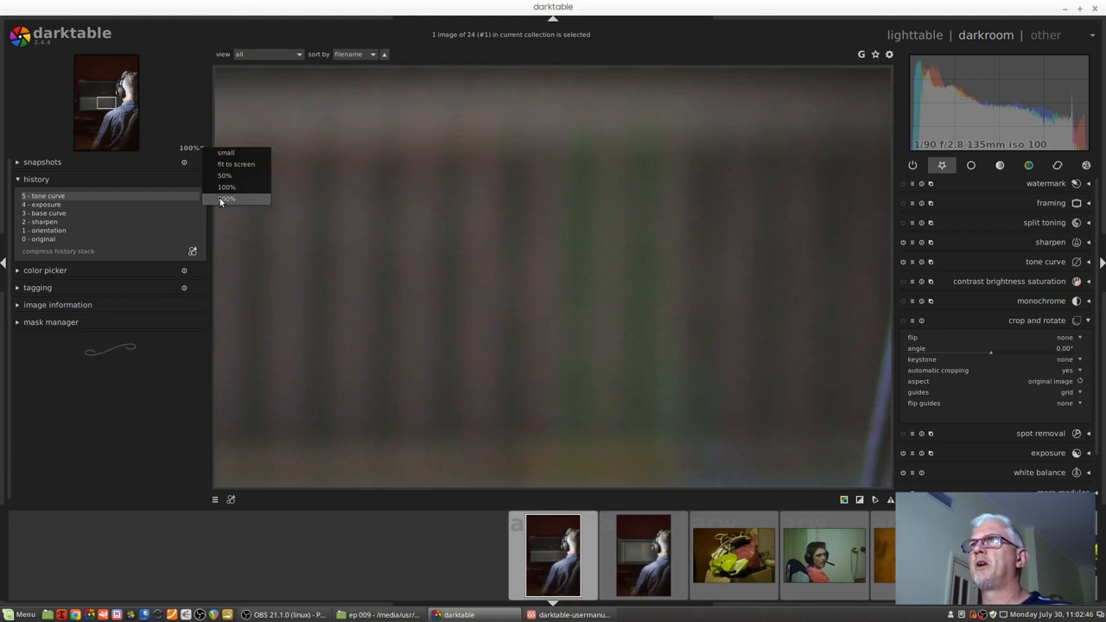
pyautogui.click(226, 199)
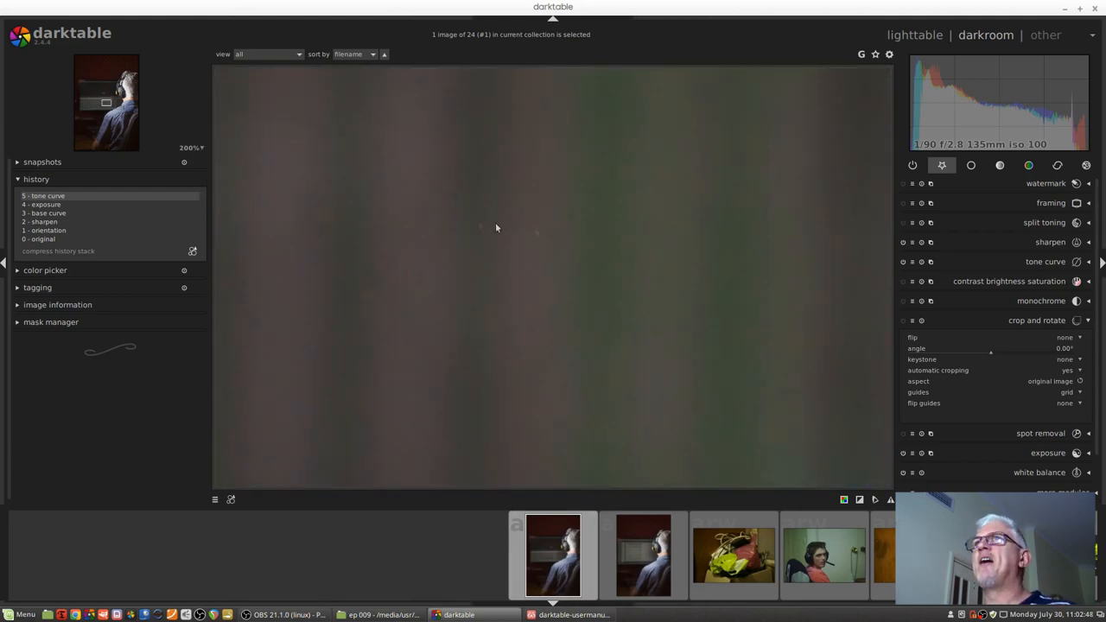
# - Fit the portrait to the view, then zoom to 100% near the headphone cable
pyautogui.click(187, 147)
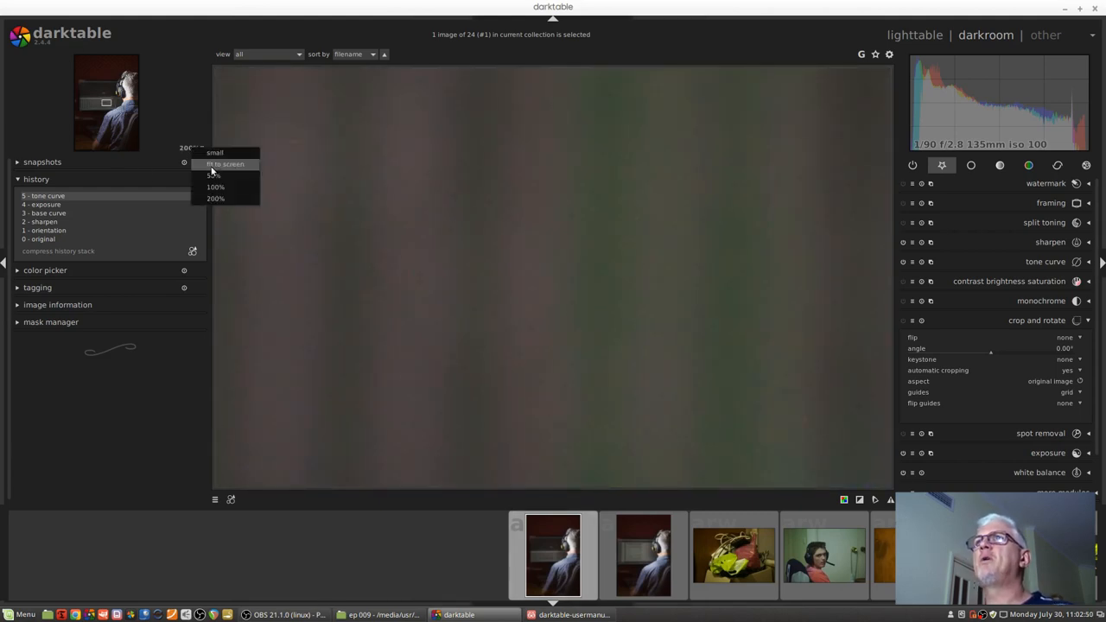
pyautogui.click(224, 165)
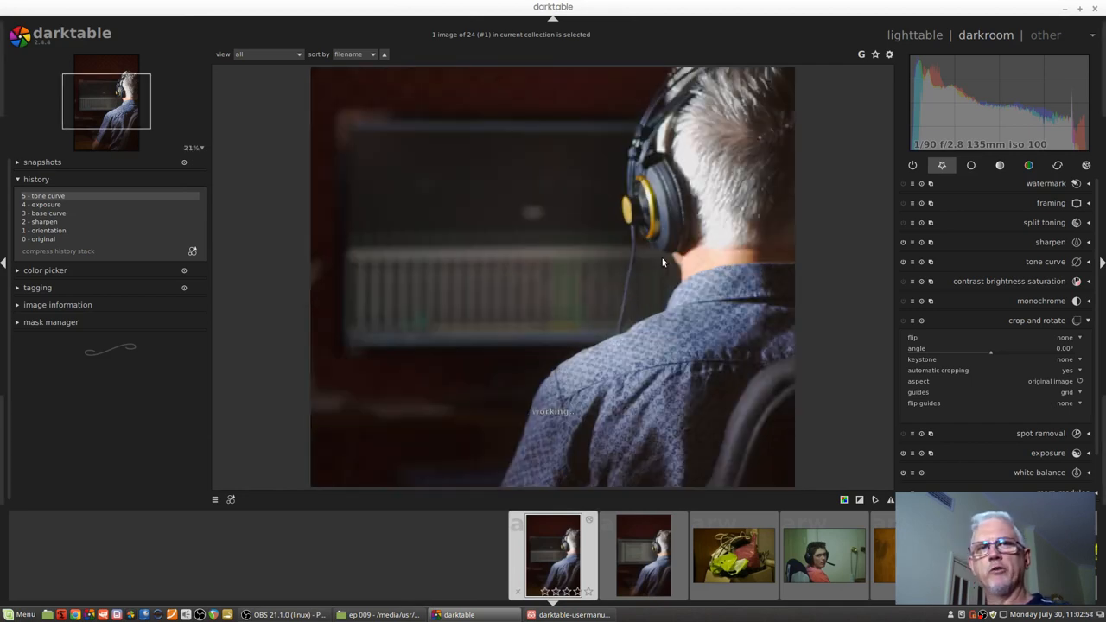
pyautogui.click(663, 262)
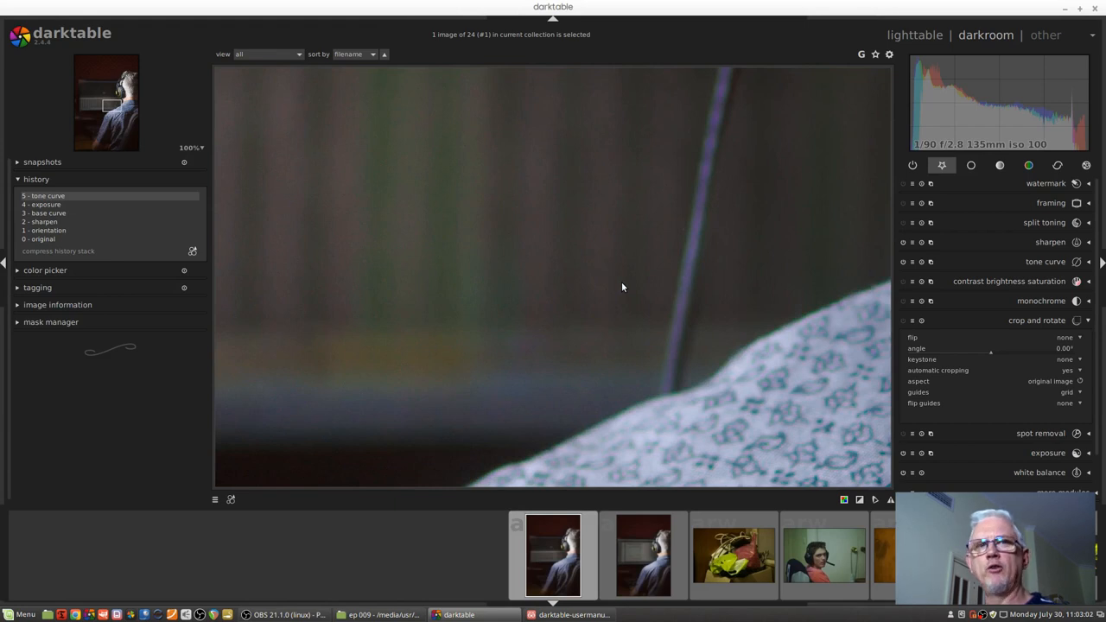
pyautogui.moveTo(391, 209)
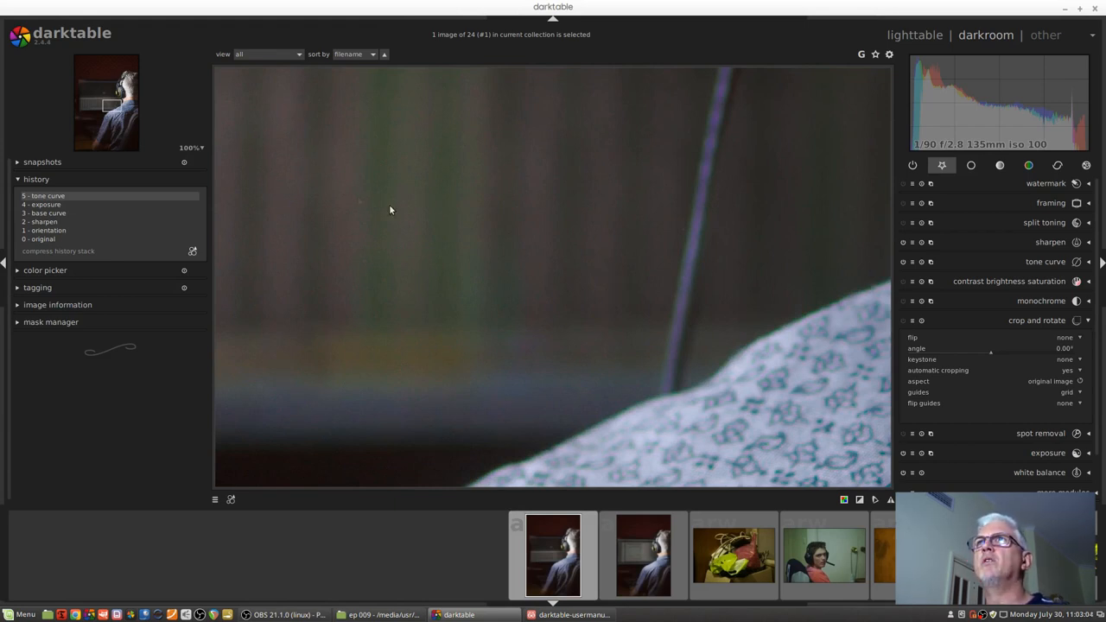
pyautogui.click(186, 147)
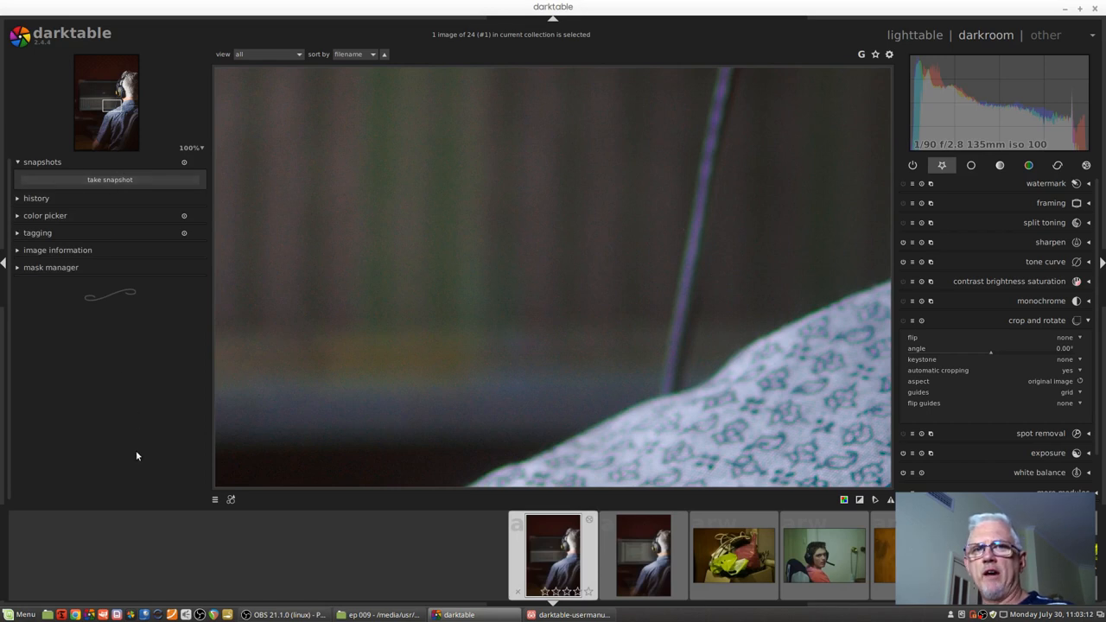
pyautogui.moveTo(142, 453)
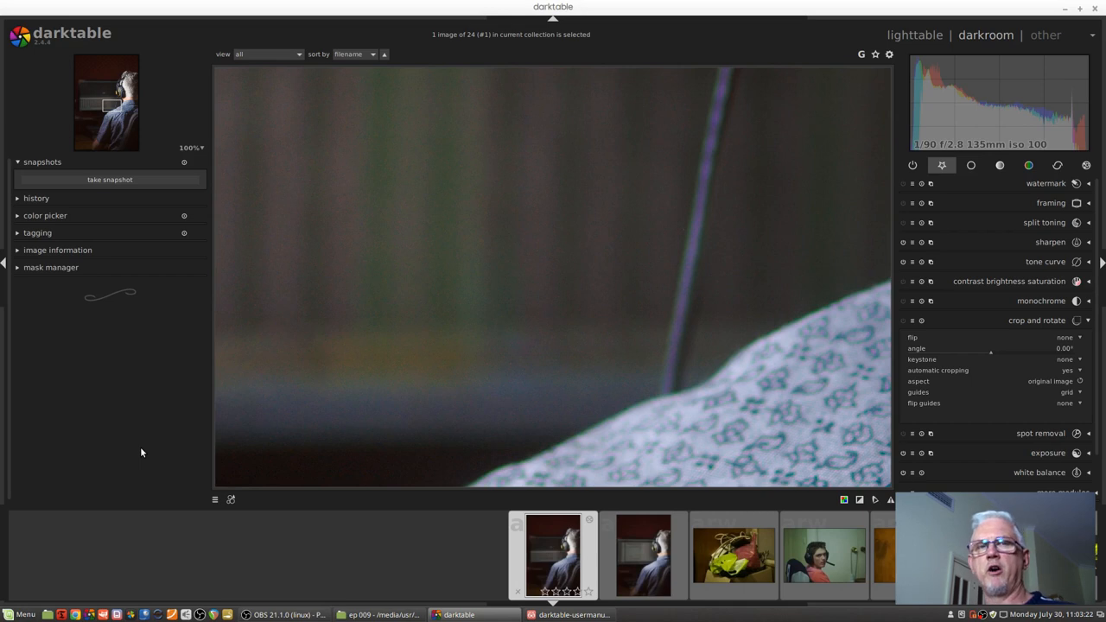
pyautogui.moveTo(83, 269)
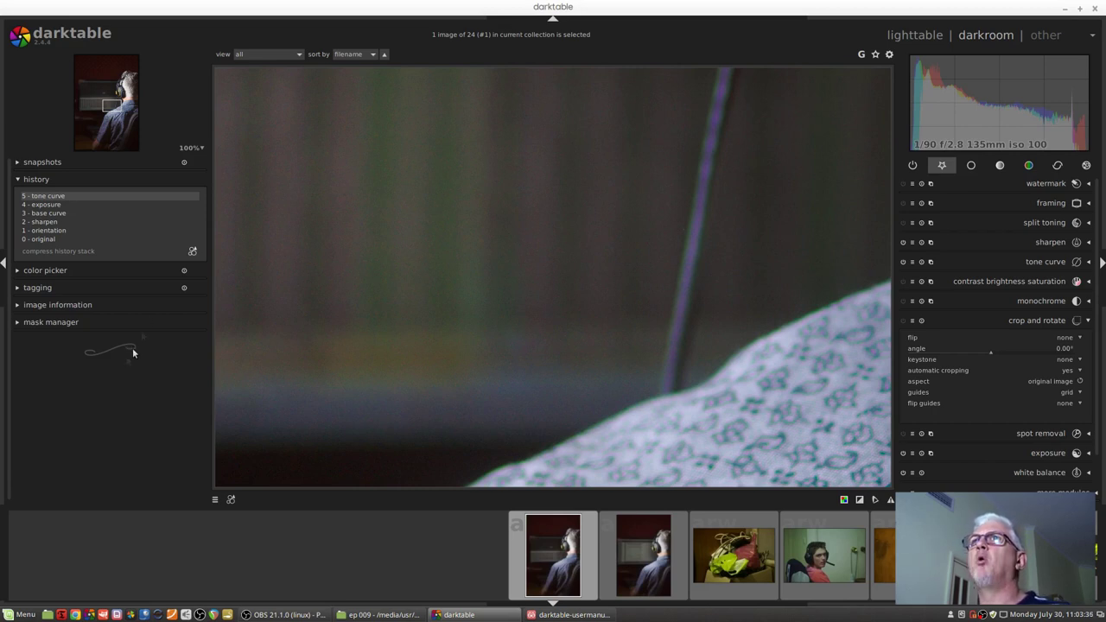
# - Expand the history panel and roll the edits back to '3 - base curve'
pyautogui.click(40, 213)
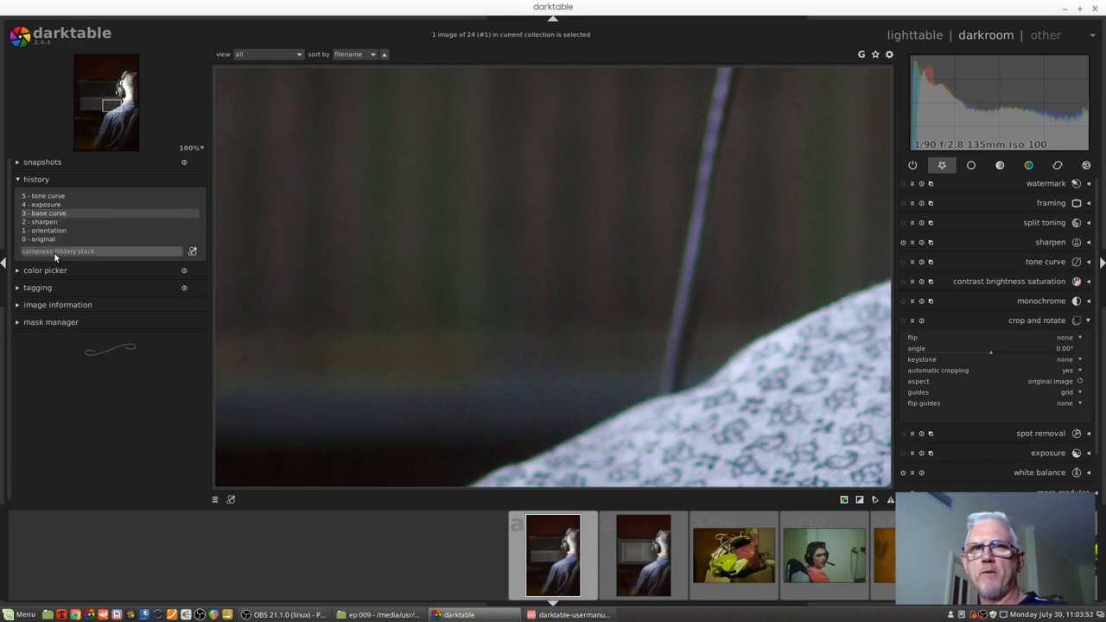
pyautogui.moveTo(53, 251)
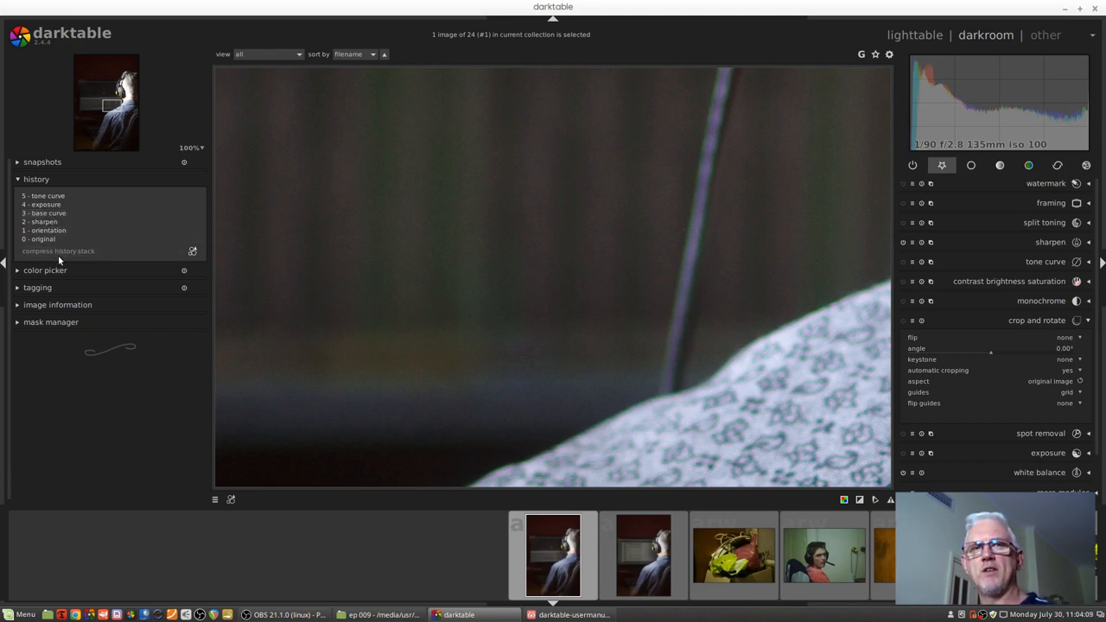
pyautogui.moveTo(58, 256)
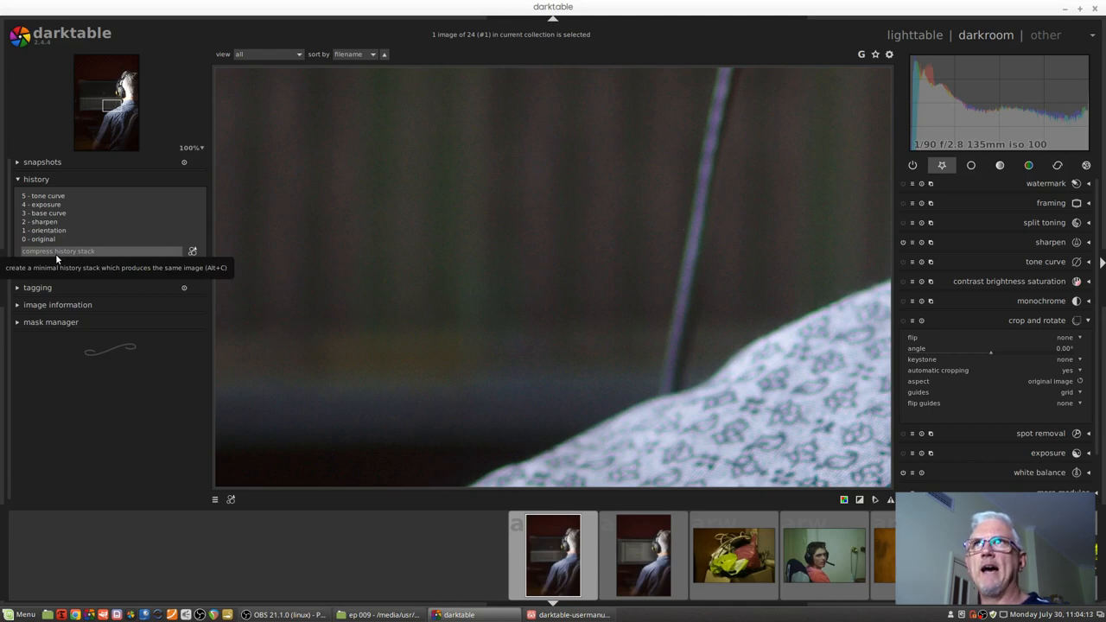
pyautogui.click(41, 213)
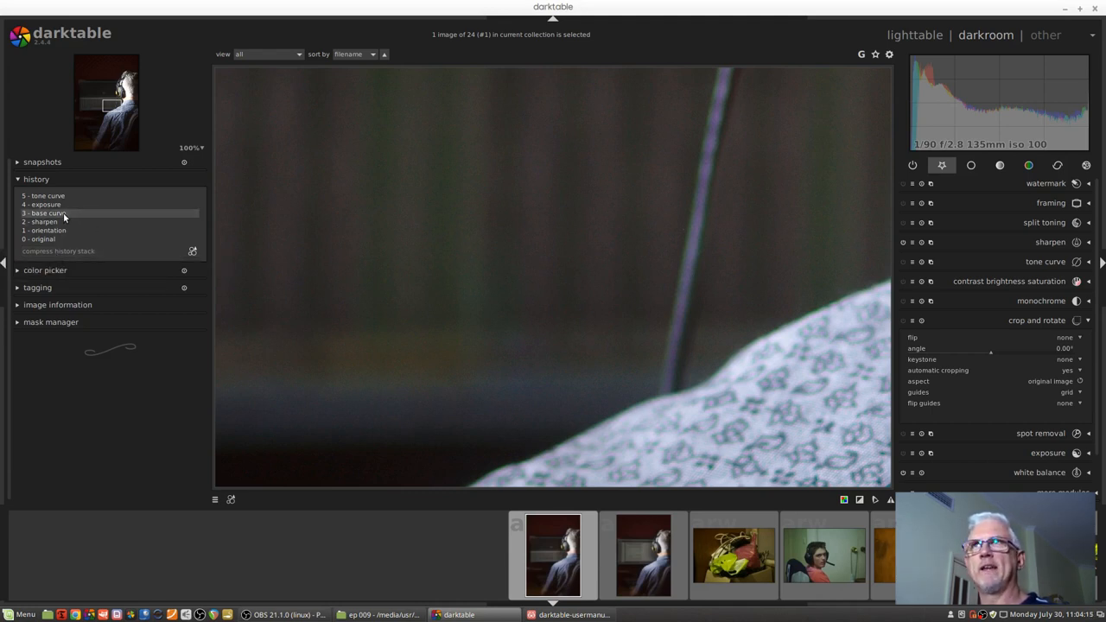
pyautogui.click(44, 204)
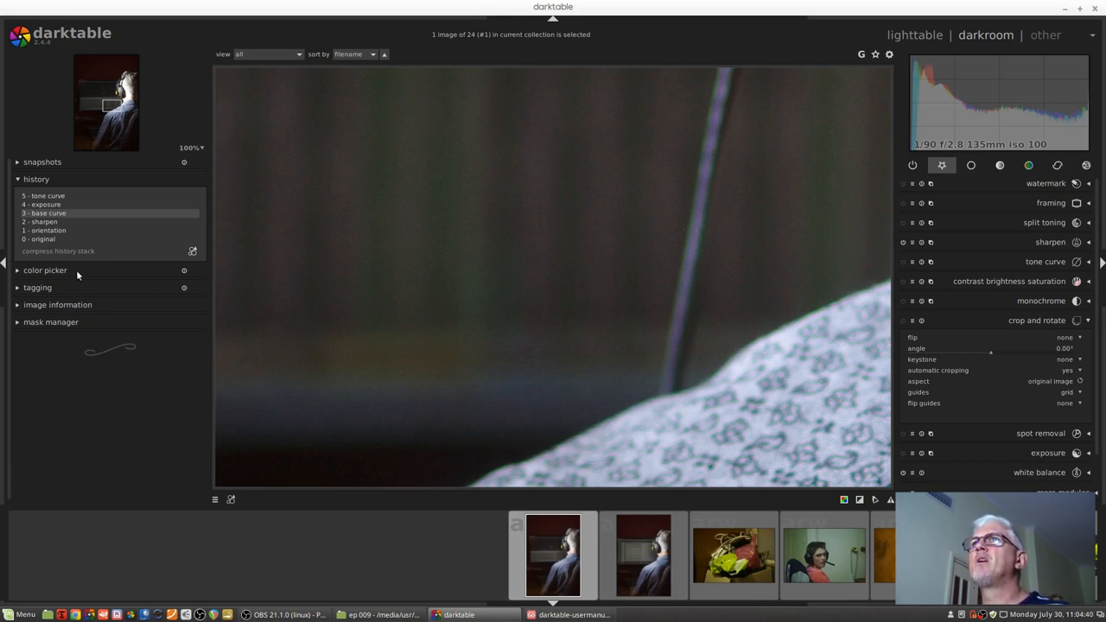
# - Collapse the color picker and expand the tagging and mask manager panels
pyautogui.click(45, 270)
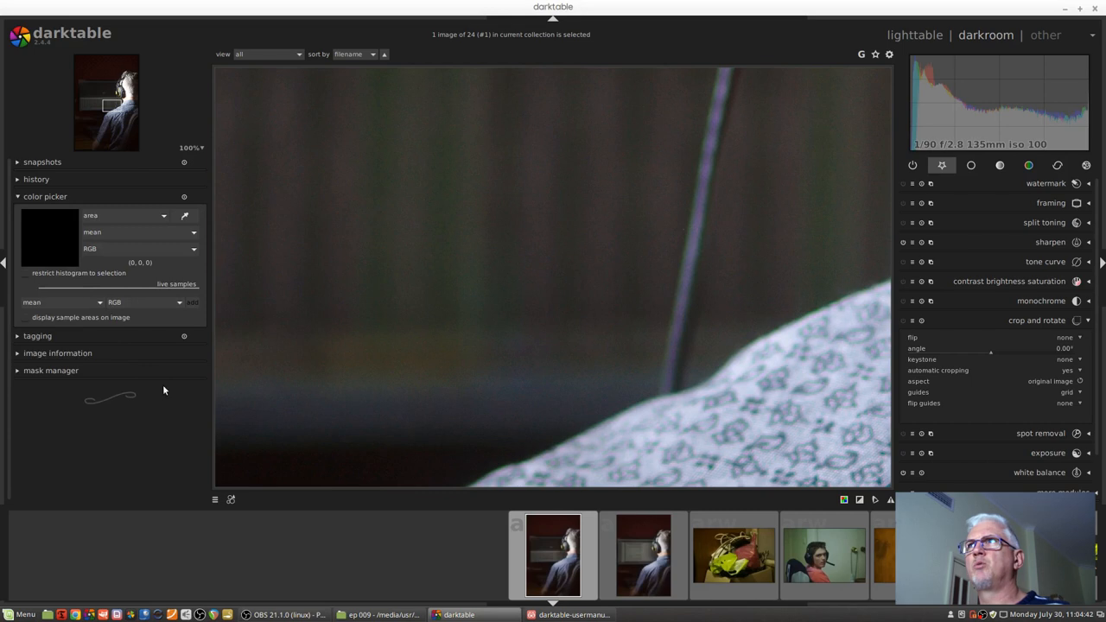
pyautogui.moveTo(655, 377)
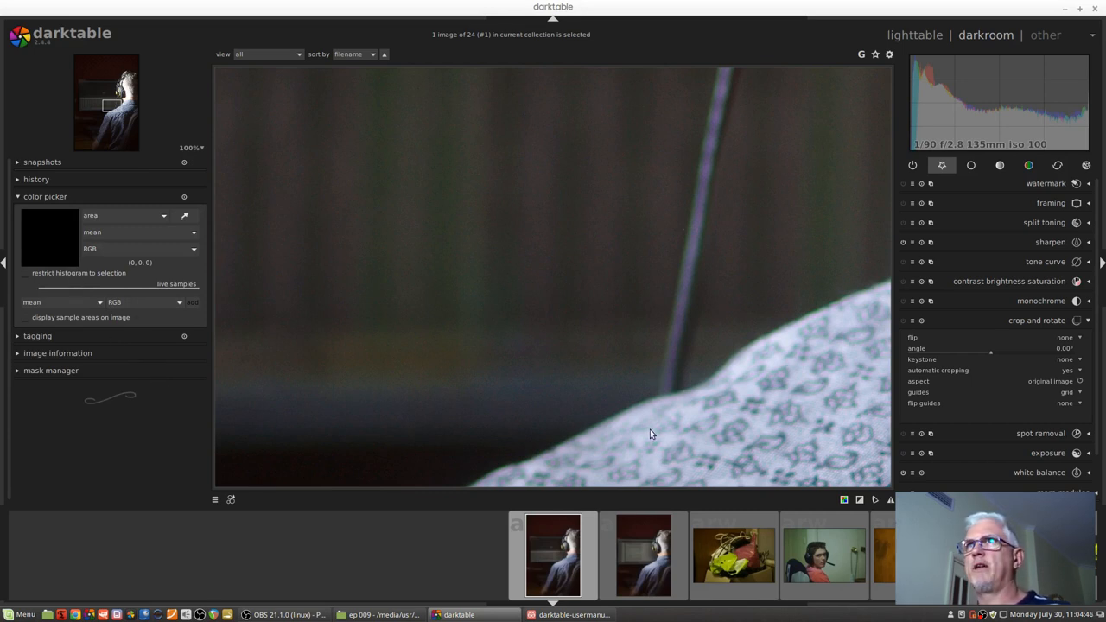
pyautogui.click(45, 196)
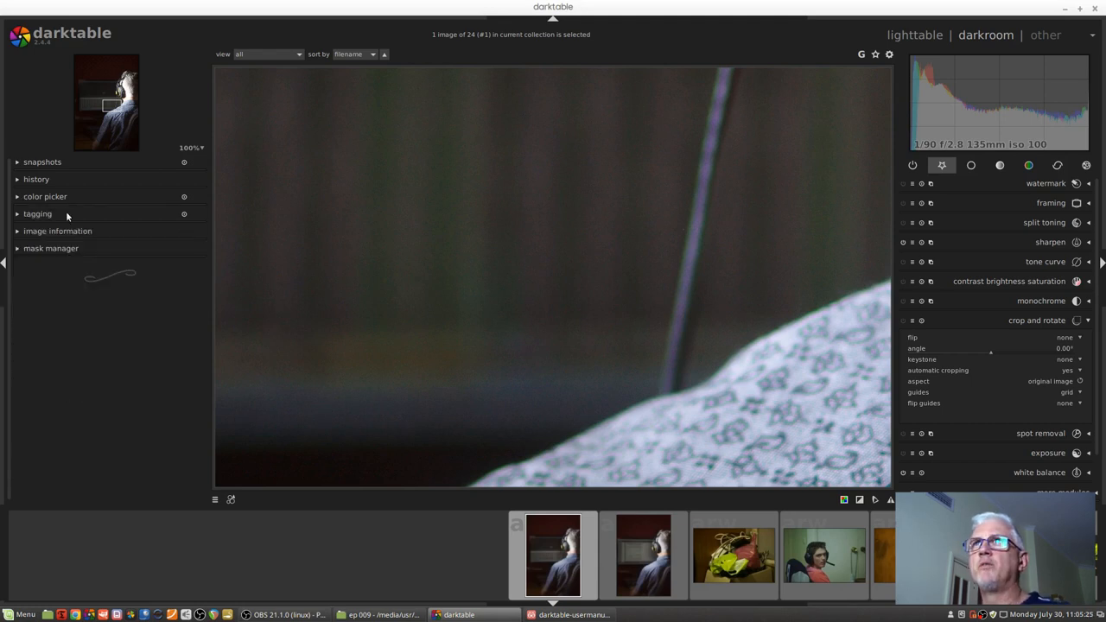
pyautogui.click(37, 214)
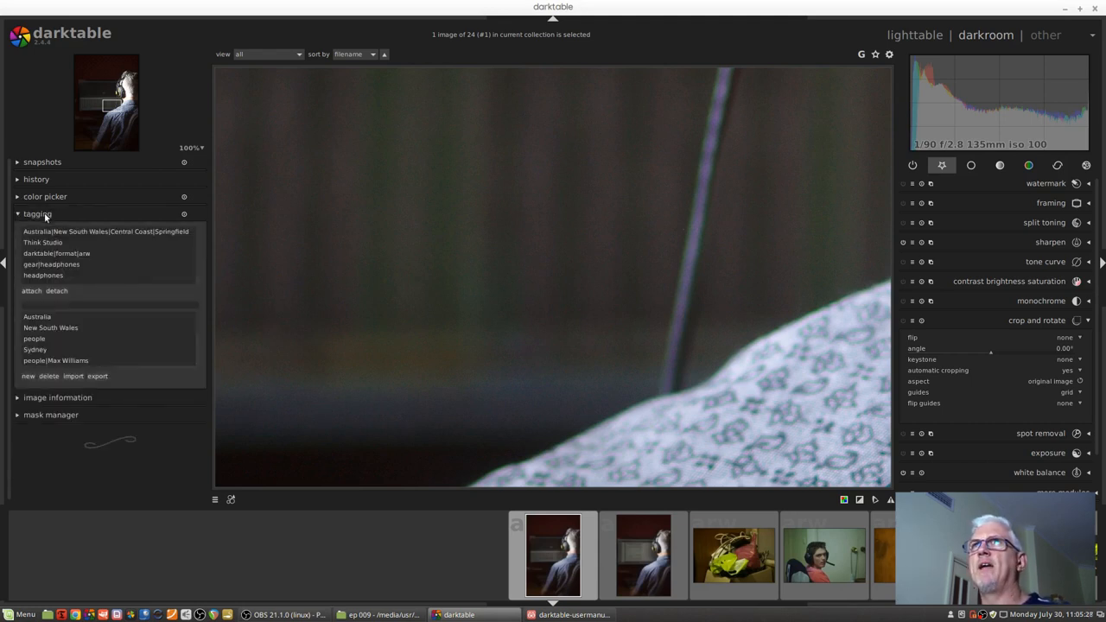
pyautogui.moveTo(75, 221)
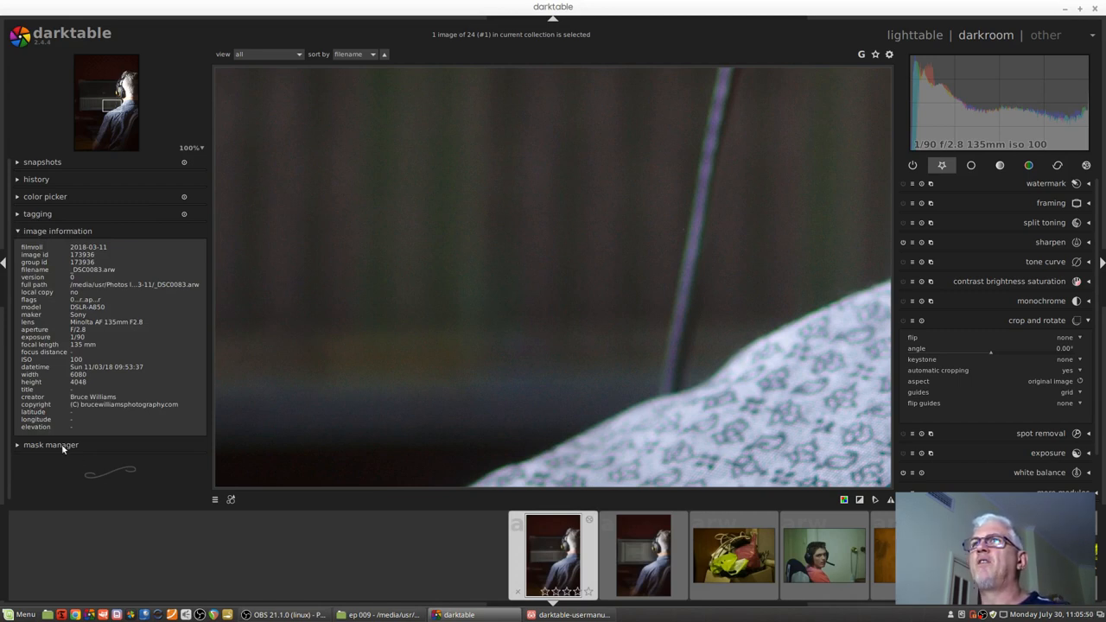
pyautogui.click(50, 445)
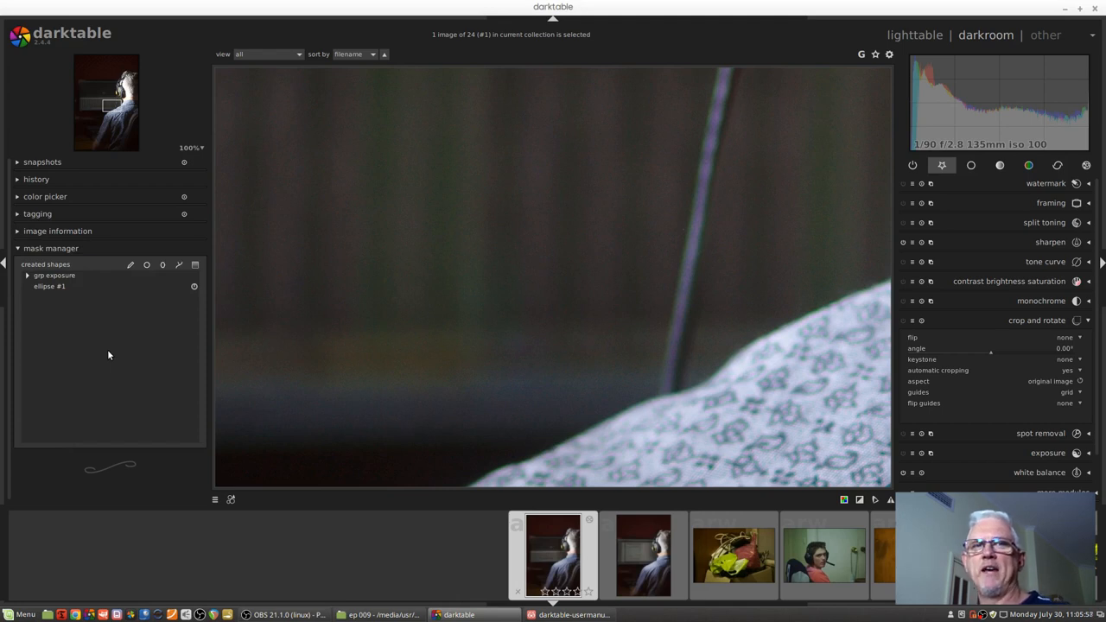
pyautogui.moveTo(121, 303)
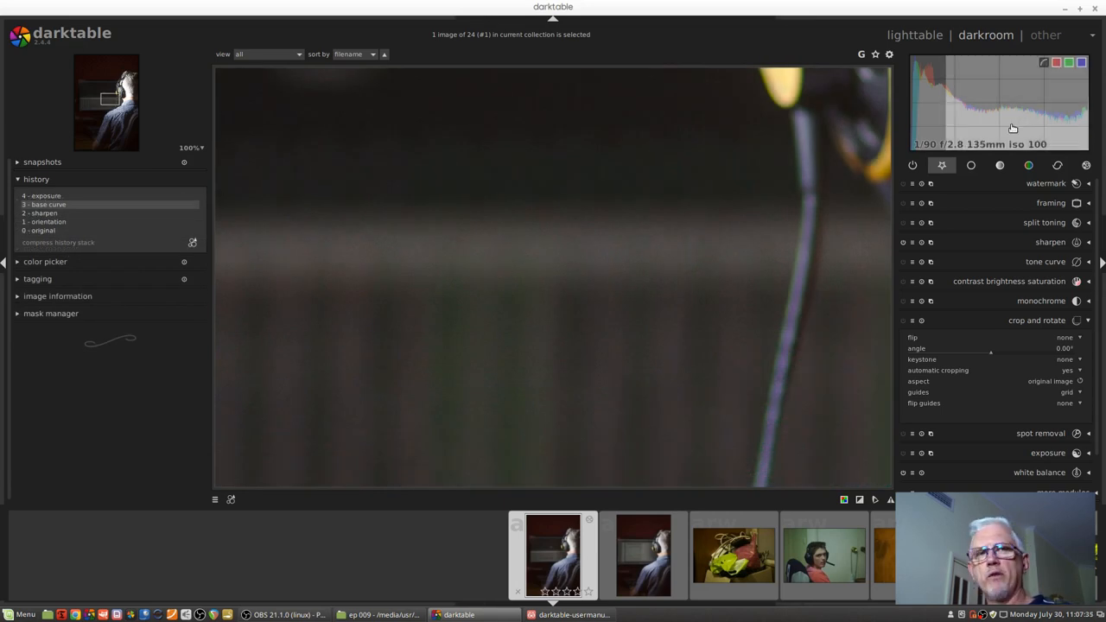
pyautogui.moveTo(1009, 127)
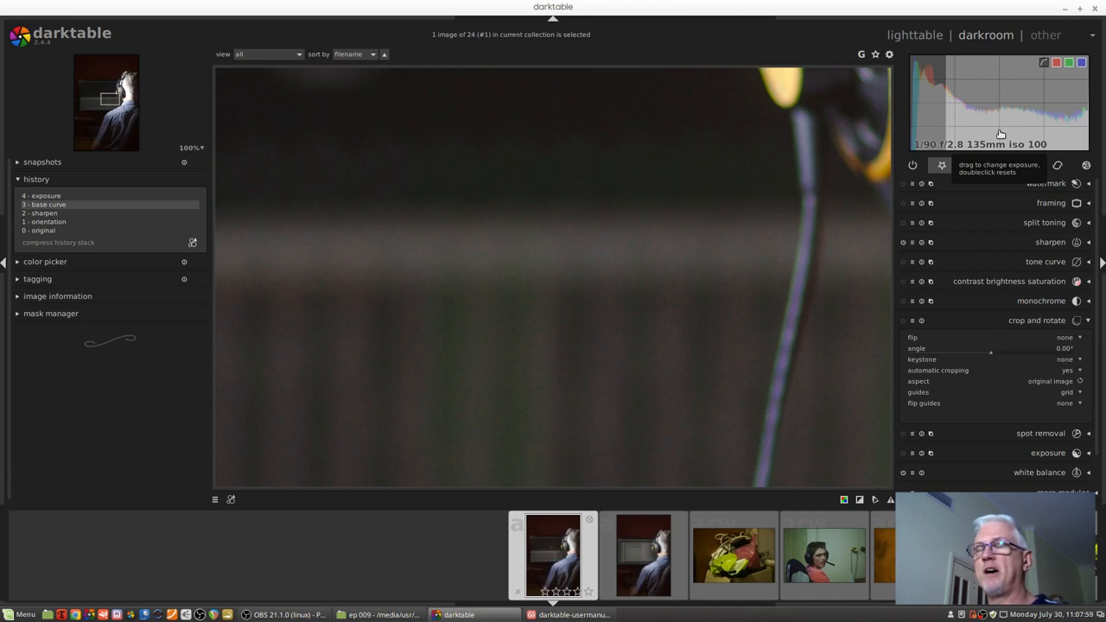
pyautogui.moveTo(990, 128)
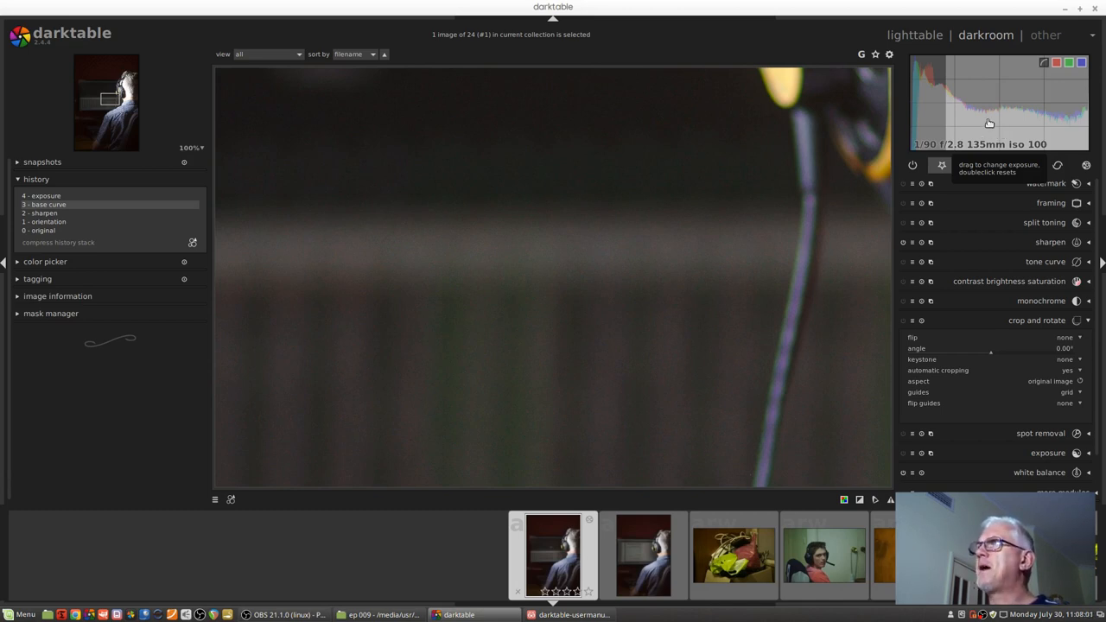
pyautogui.moveTo(996, 105)
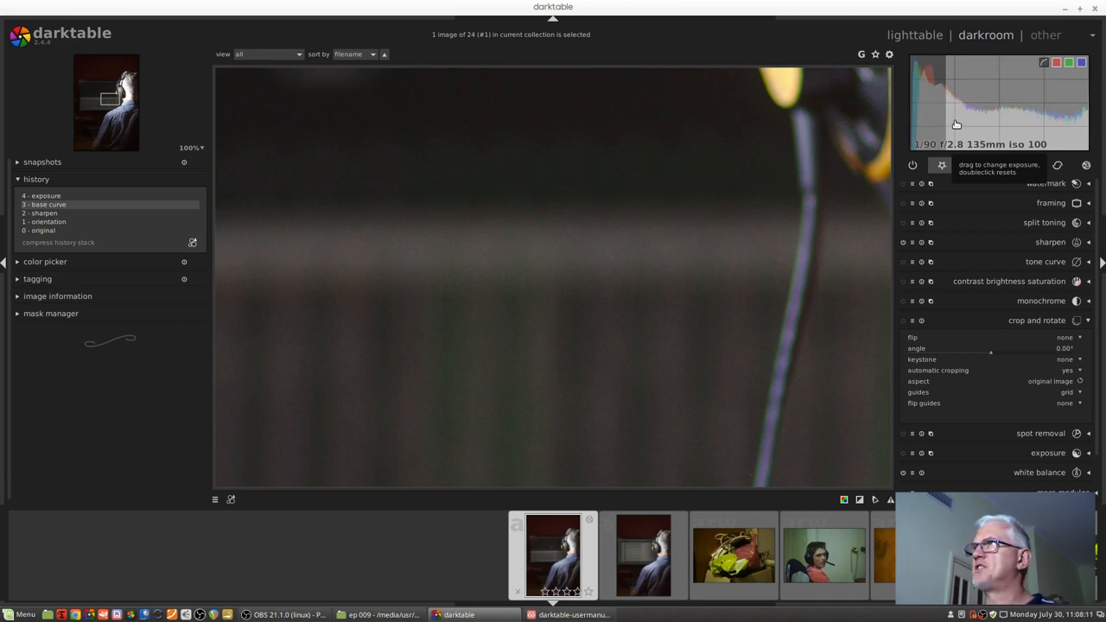
pyautogui.moveTo(1065, 120)
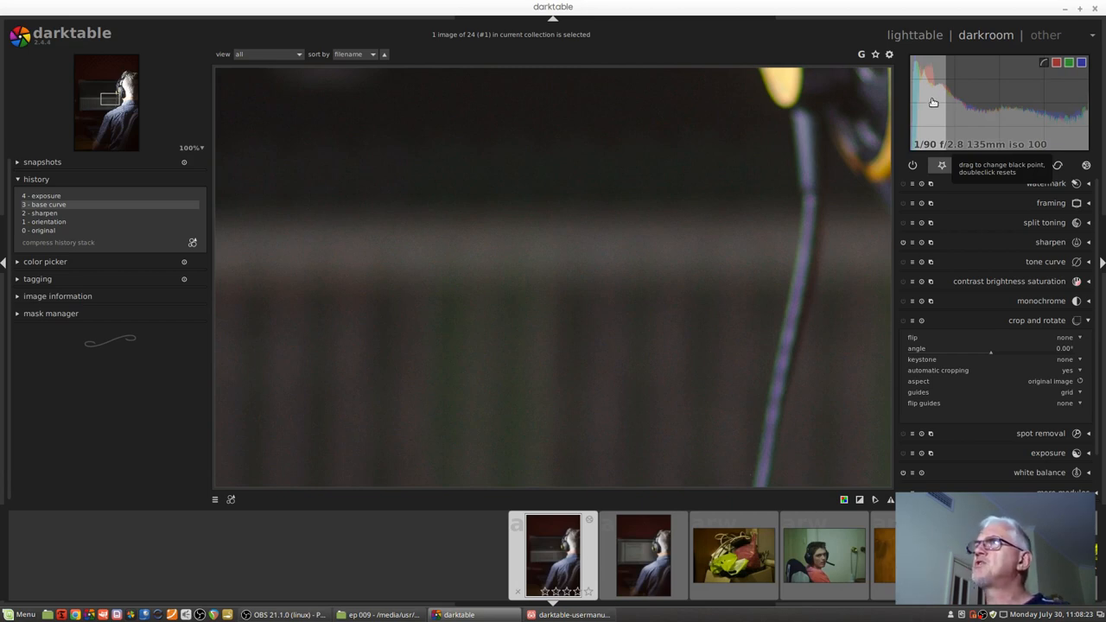
pyautogui.moveTo(985, 110)
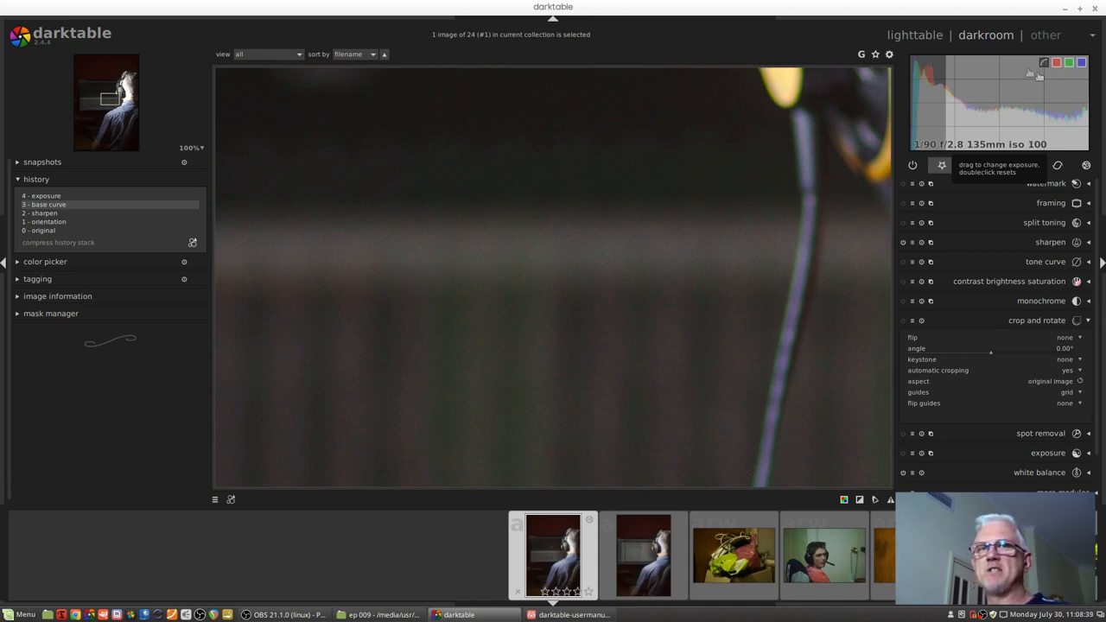
pyautogui.moveTo(1006, 130)
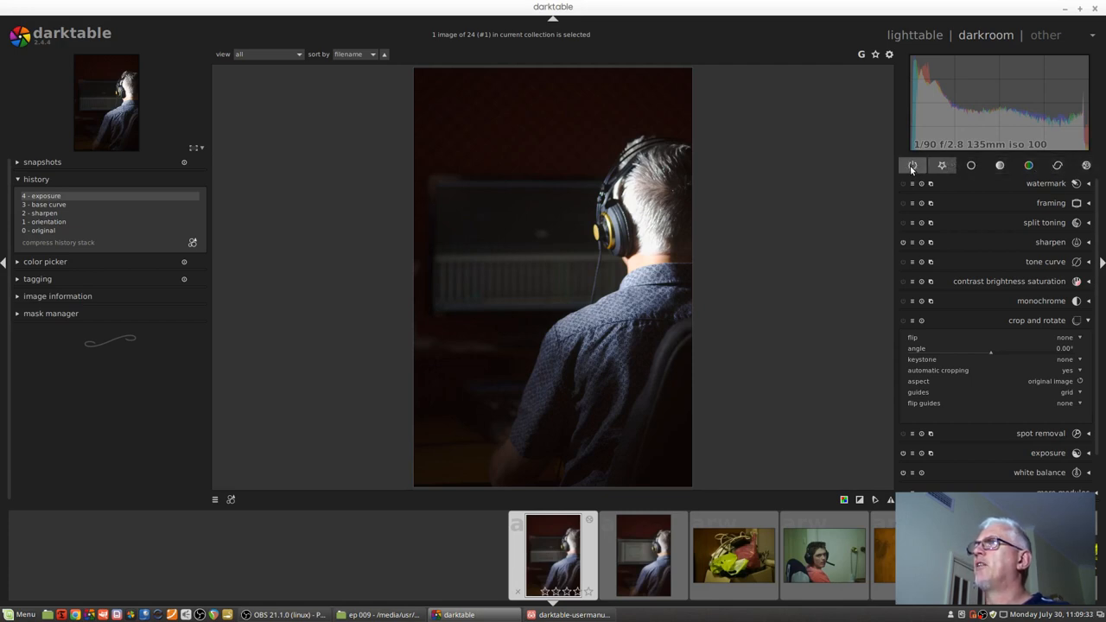
pyautogui.moveTo(911, 165)
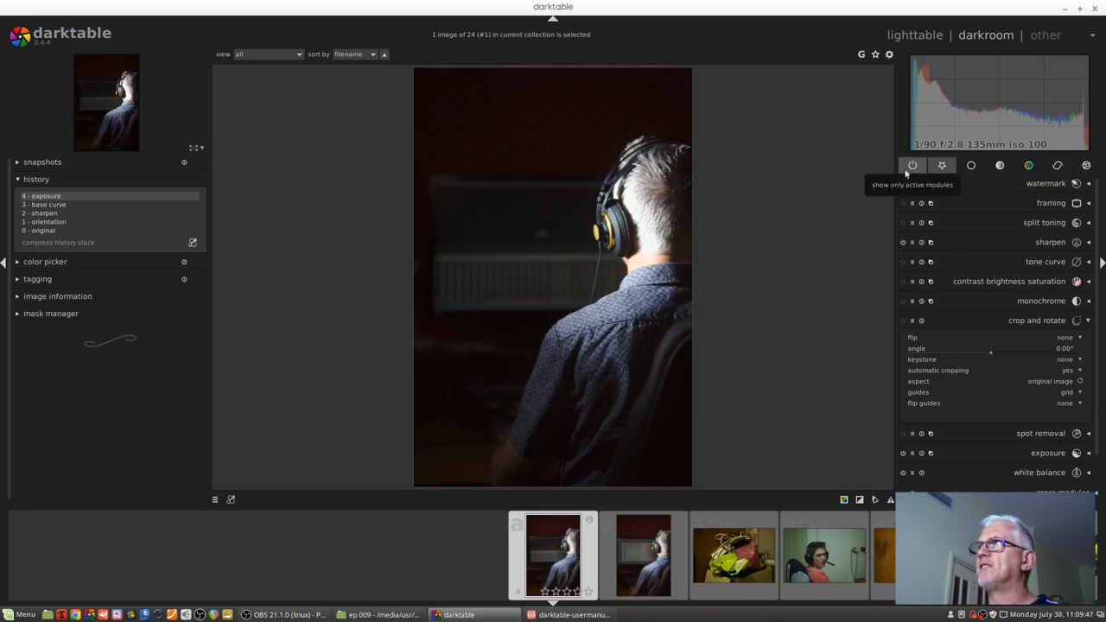
# - Try the module-group buttons starting with active modules, then expand 'more modules'
pyautogui.click(942, 165)
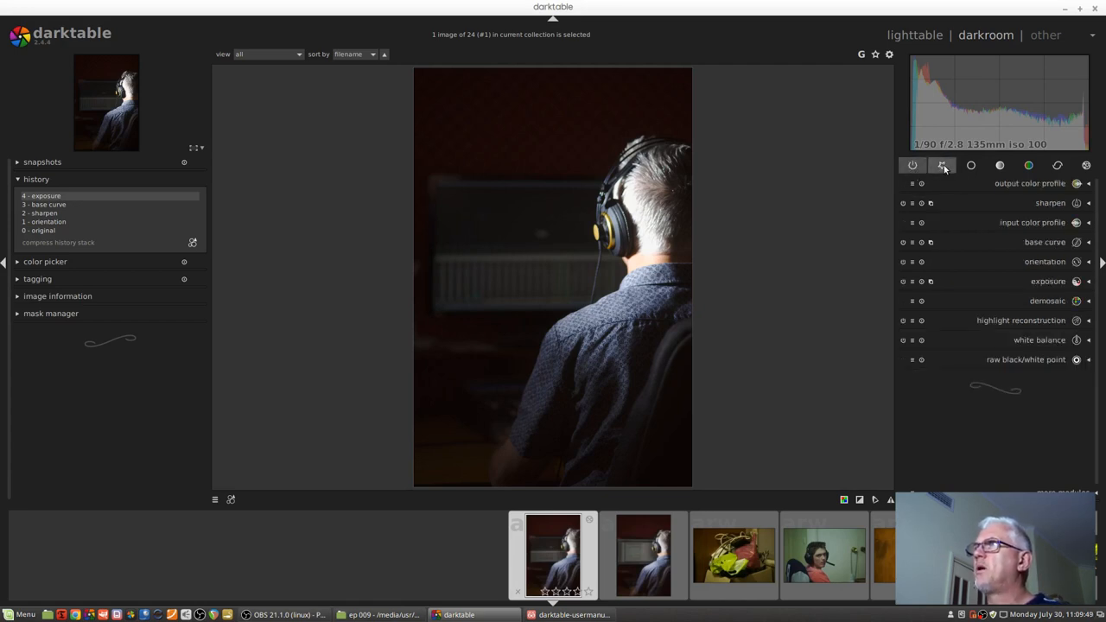
pyautogui.moveTo(942, 166)
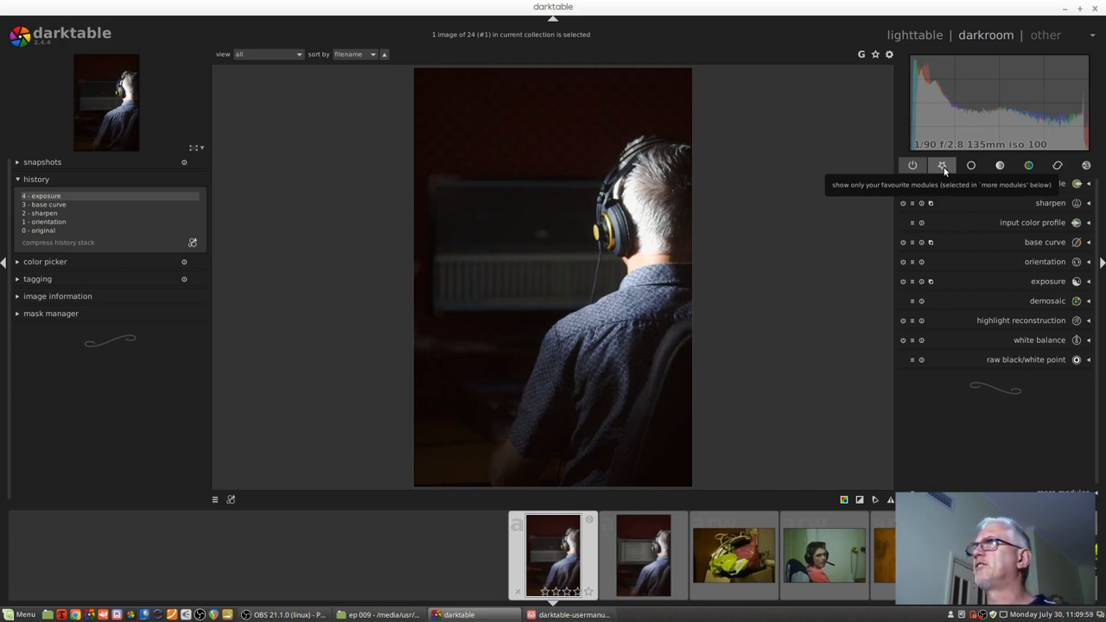
pyautogui.click(968, 163)
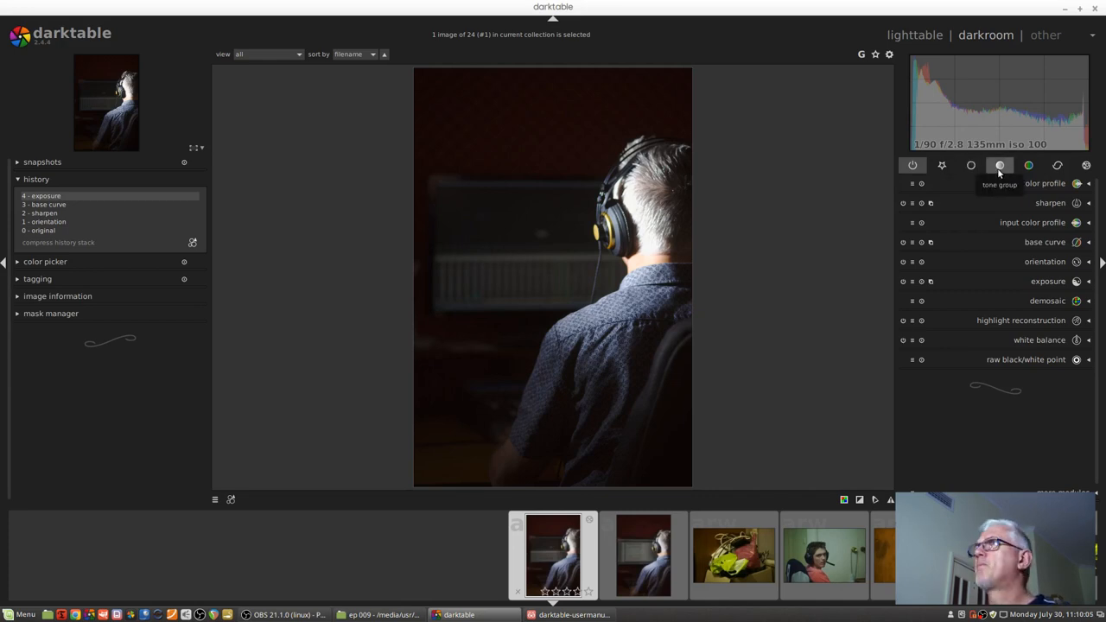
pyautogui.click(1057, 165)
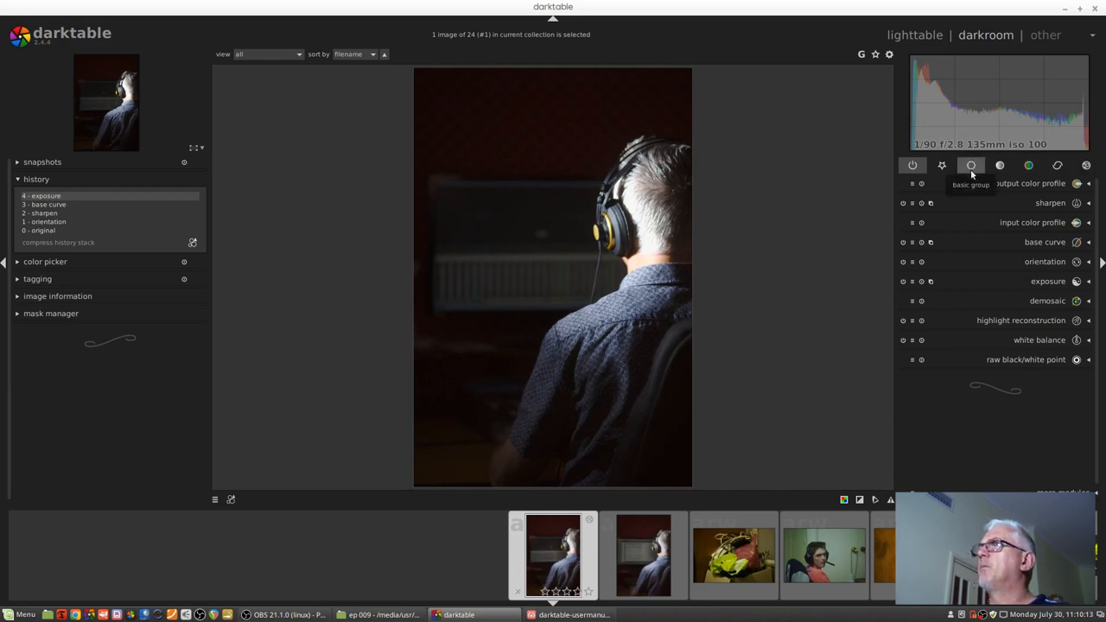
pyautogui.click(1030, 165)
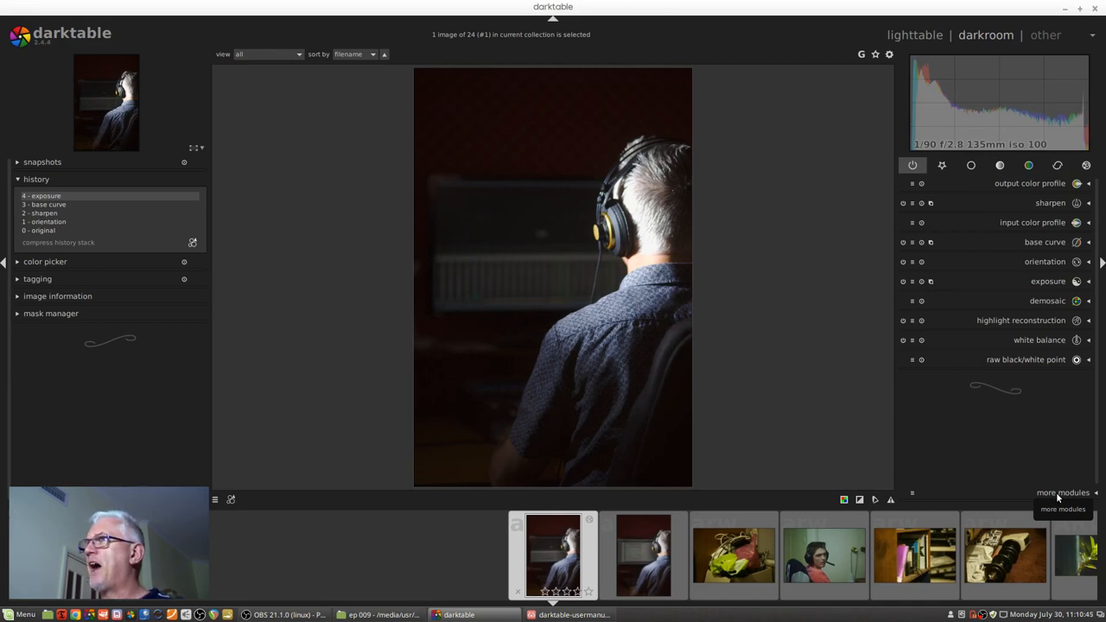
pyautogui.click(1059, 491)
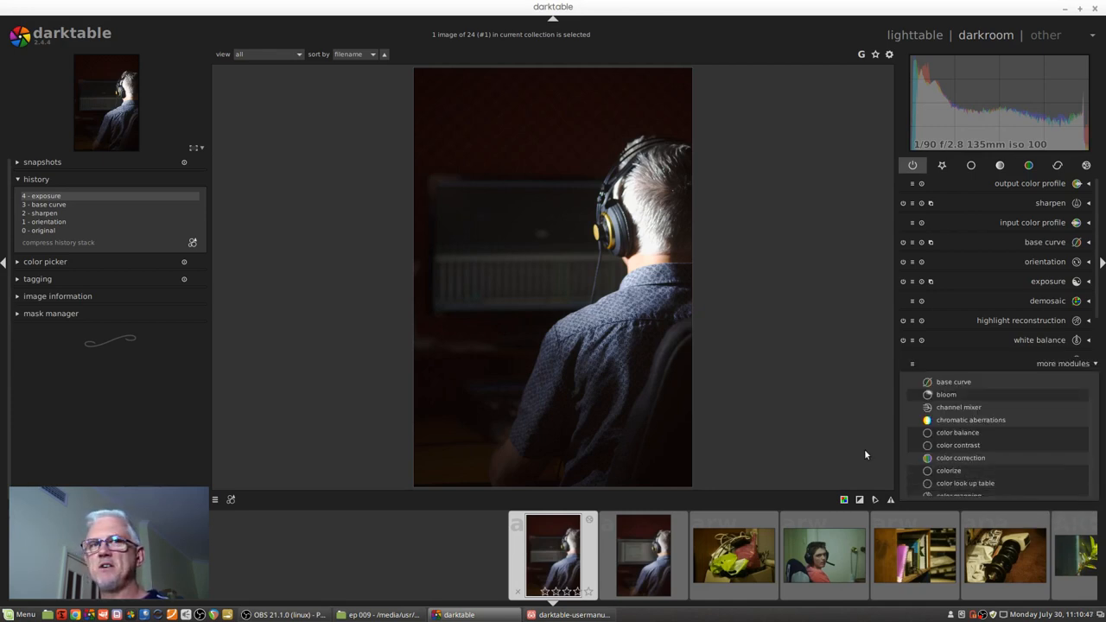
pyautogui.moveTo(854, 448)
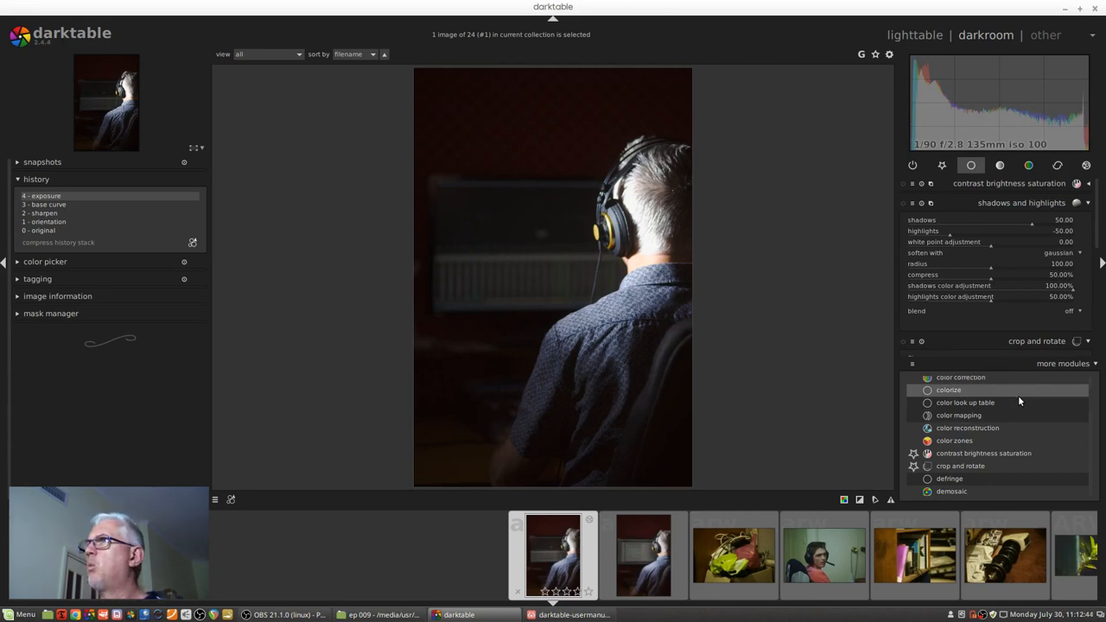
pyautogui.moveTo(1052, 415)
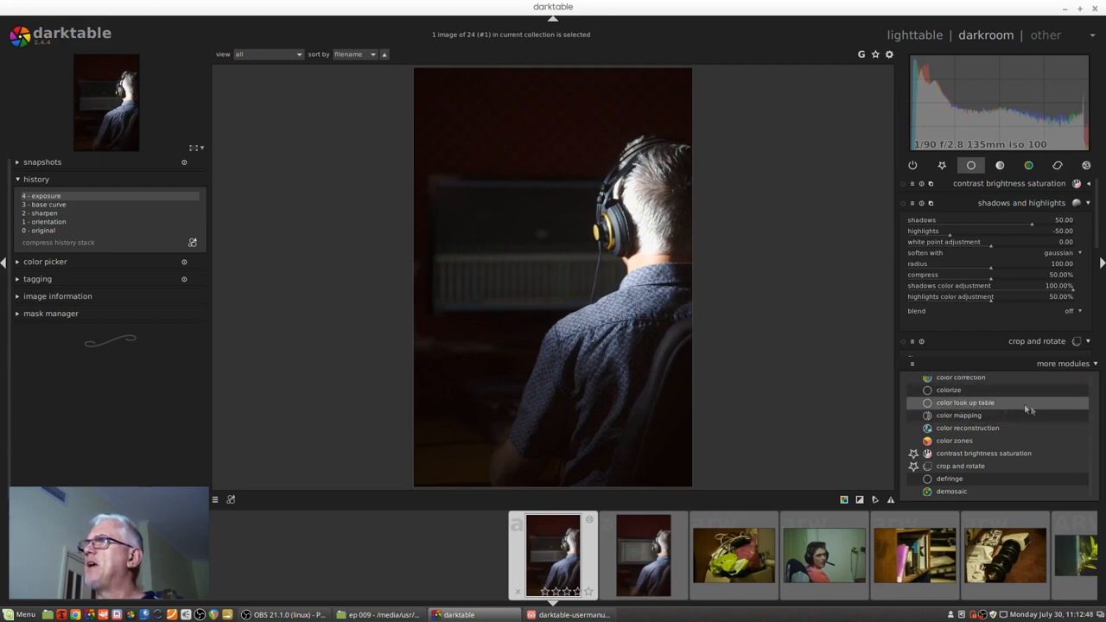
pyautogui.moveTo(949, 390)
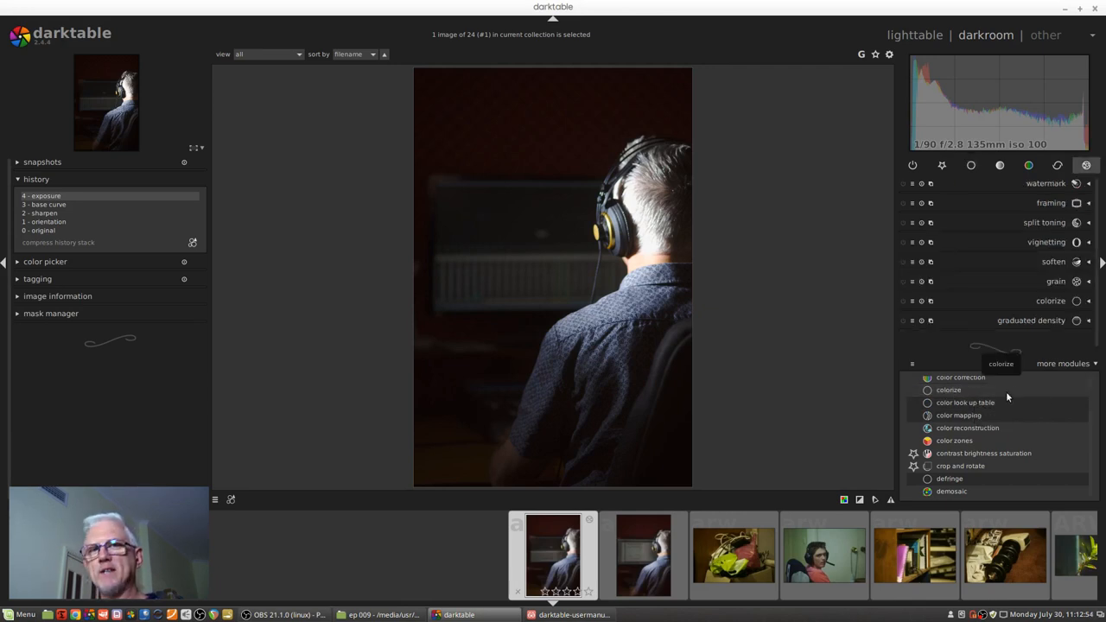
pyautogui.moveTo(957, 390)
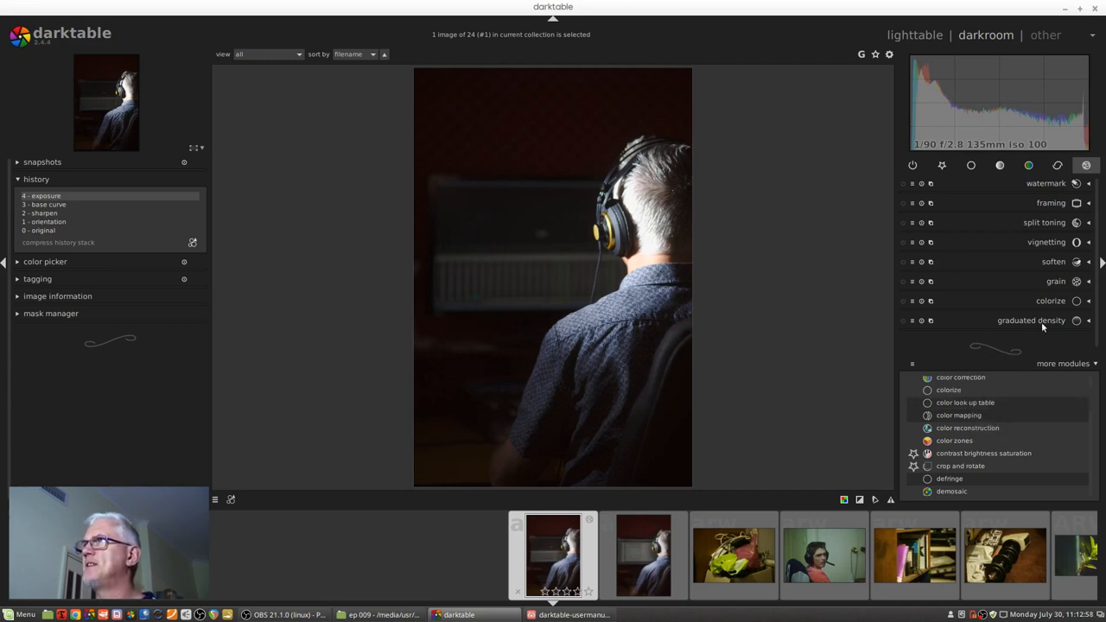
pyautogui.moveTo(1073, 183)
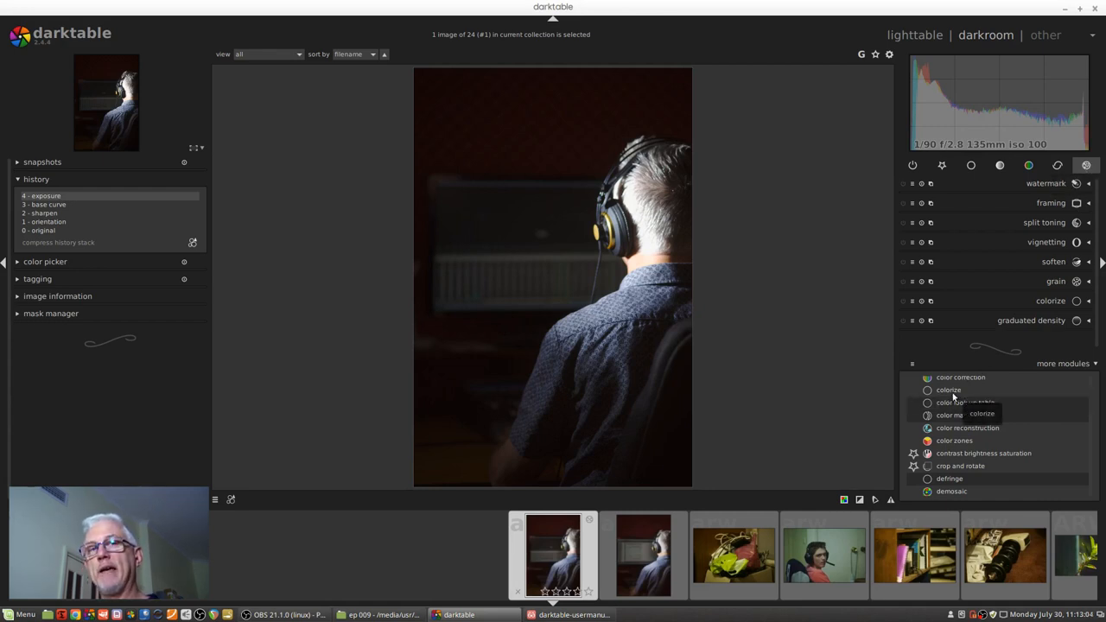
# - Select the favourites module group via its star icon
pyautogui.click(946, 165)
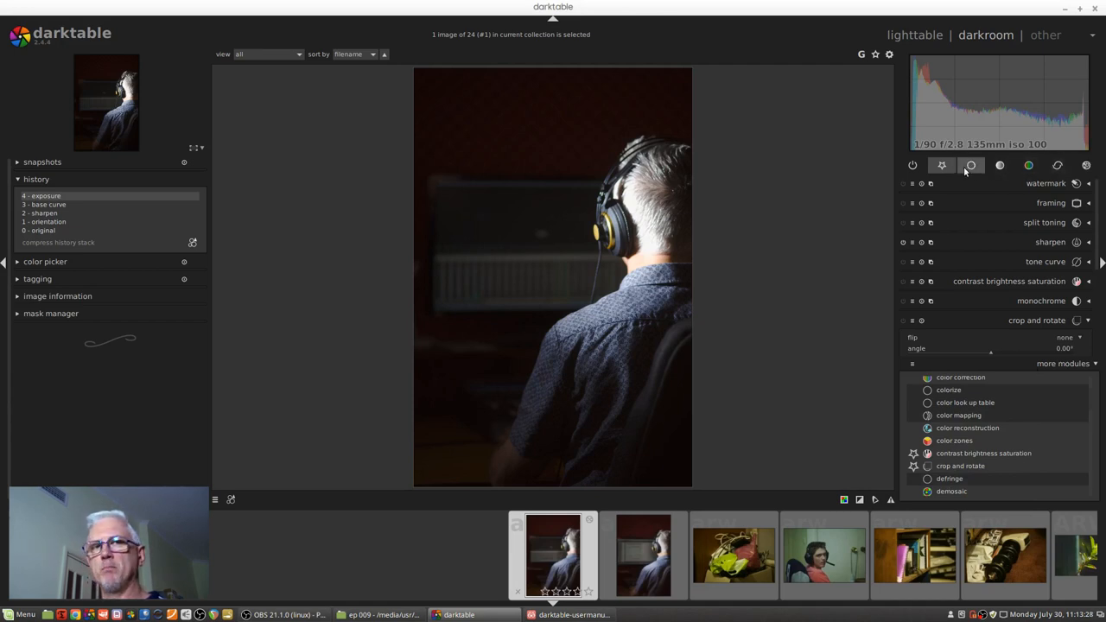
pyautogui.moveTo(964, 167)
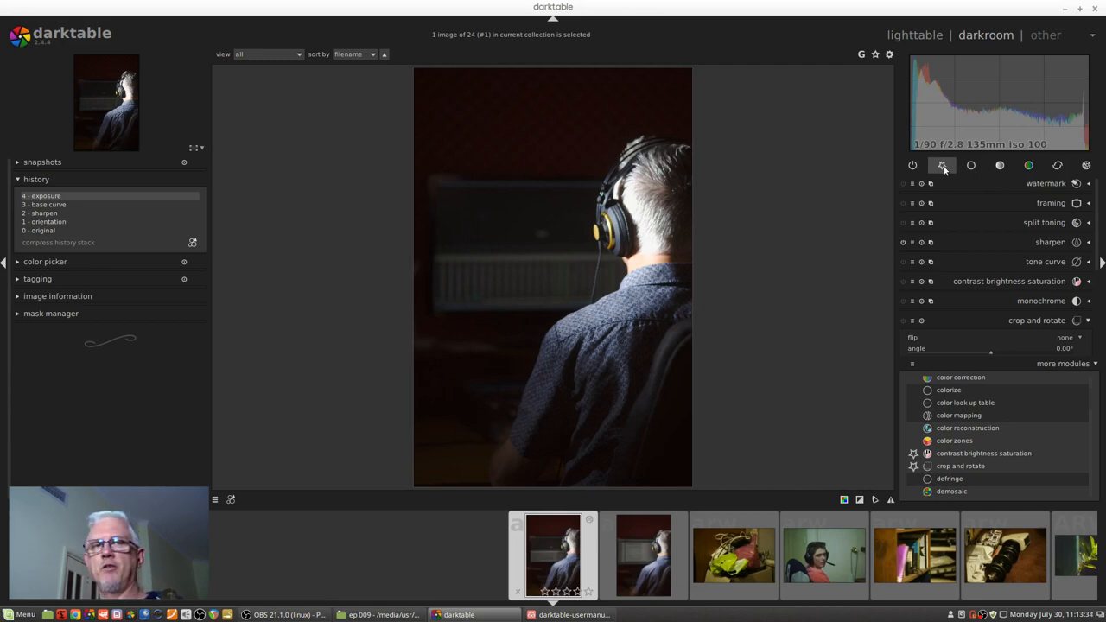
pyautogui.moveTo(944, 165)
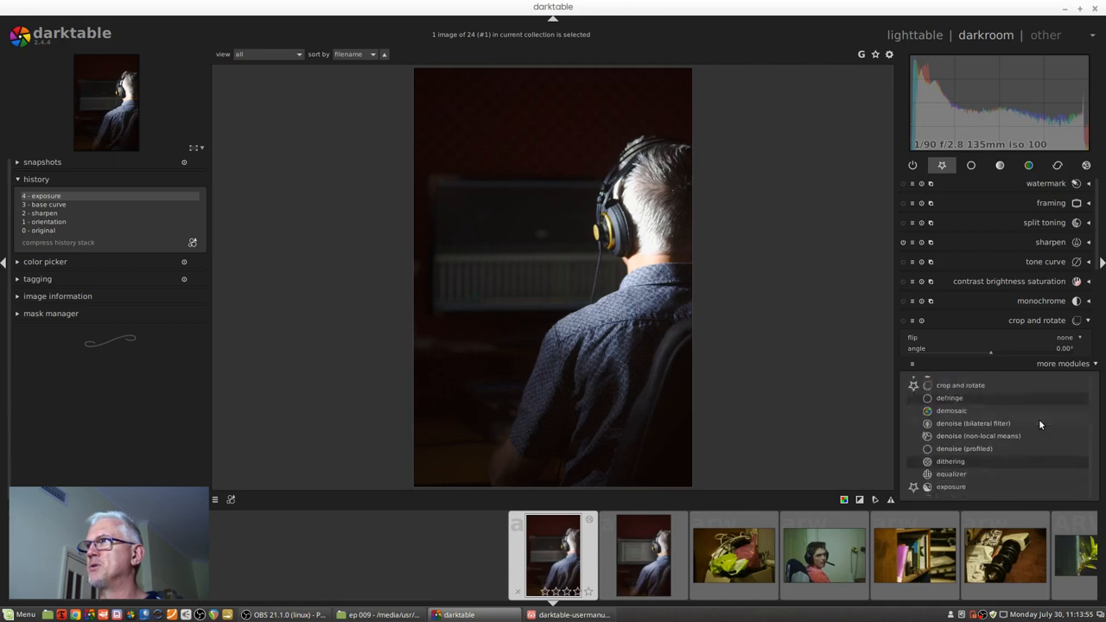
# - Scroll the 'more modules' list down to zone system
pyautogui.scroll(-3)
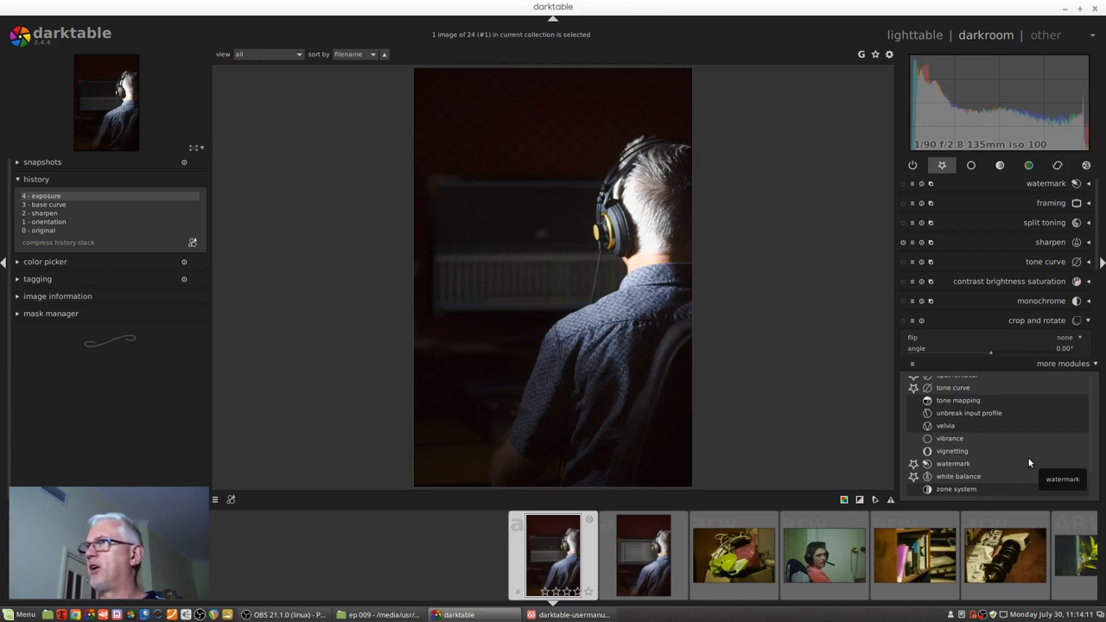
pyautogui.moveTo(984, 459)
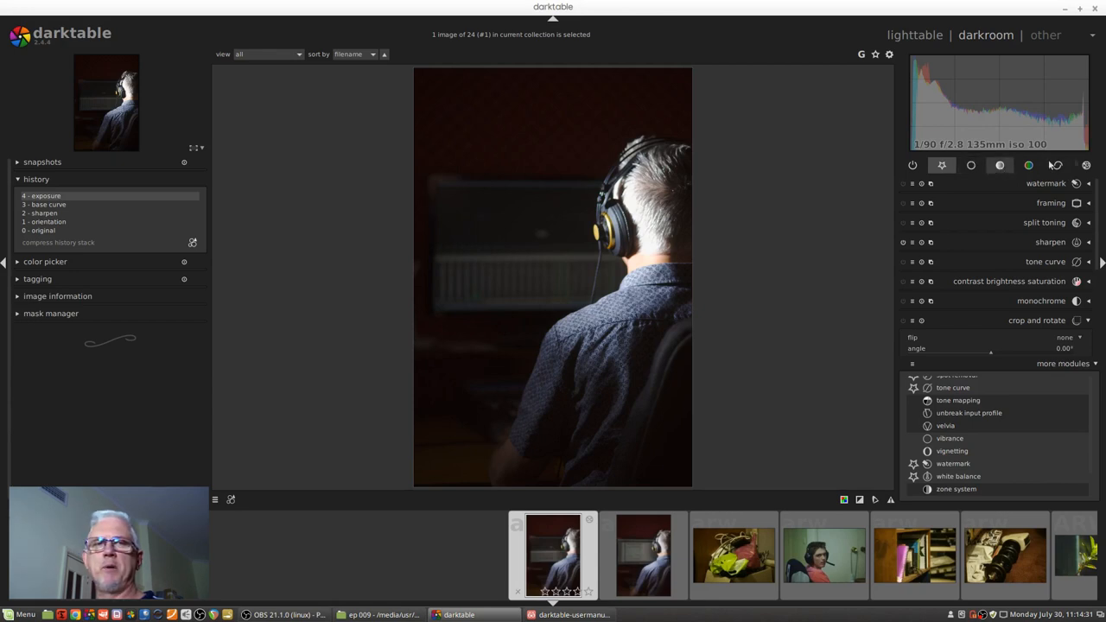
pyautogui.moveTo(1079, 165)
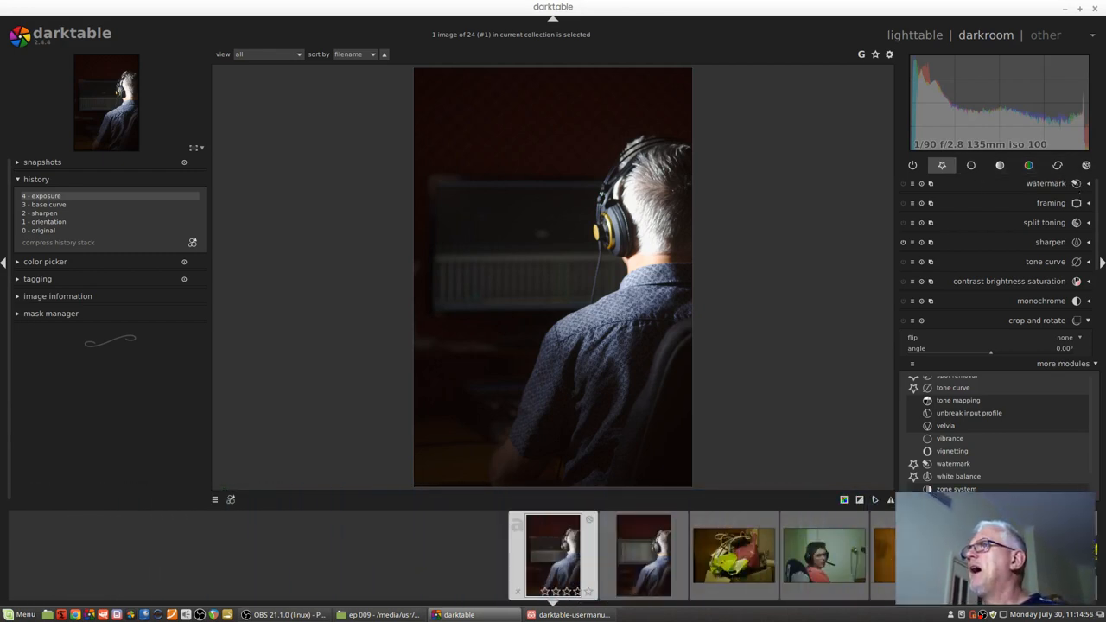
# - Collapse 'more modules' and show the quick-access presets of favourite modules
pyautogui.click(1052, 319)
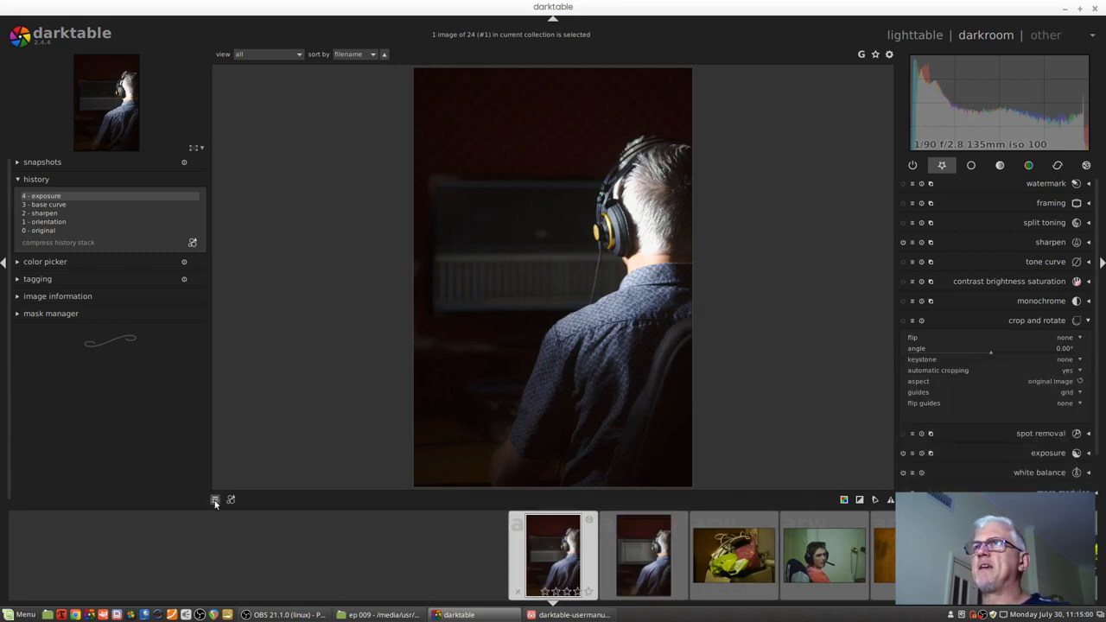
pyautogui.moveTo(215, 500)
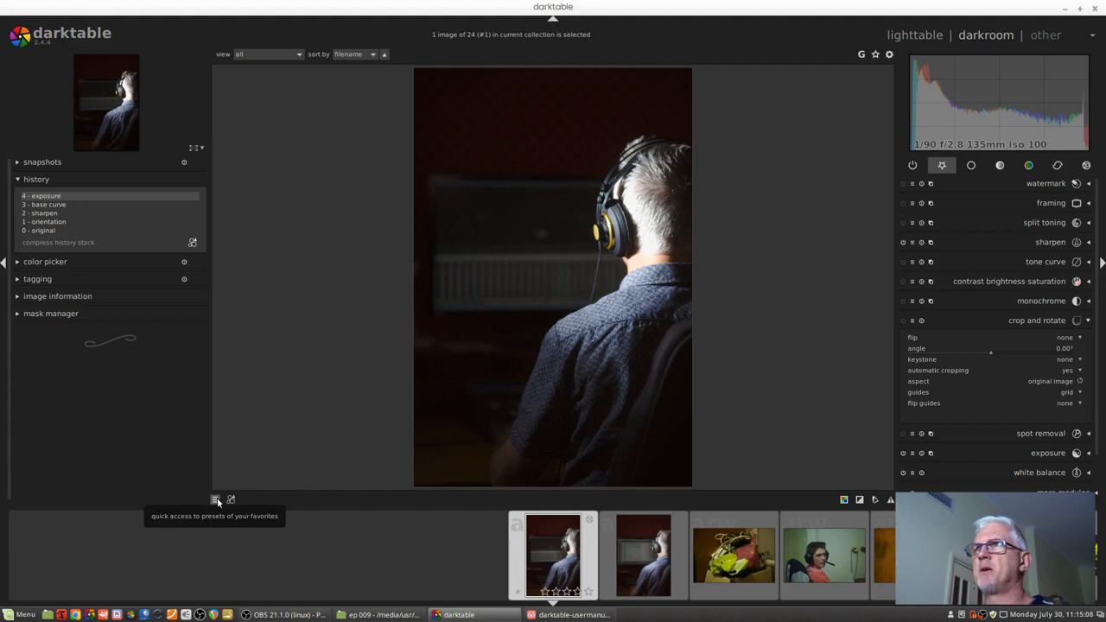
pyautogui.click(216, 499)
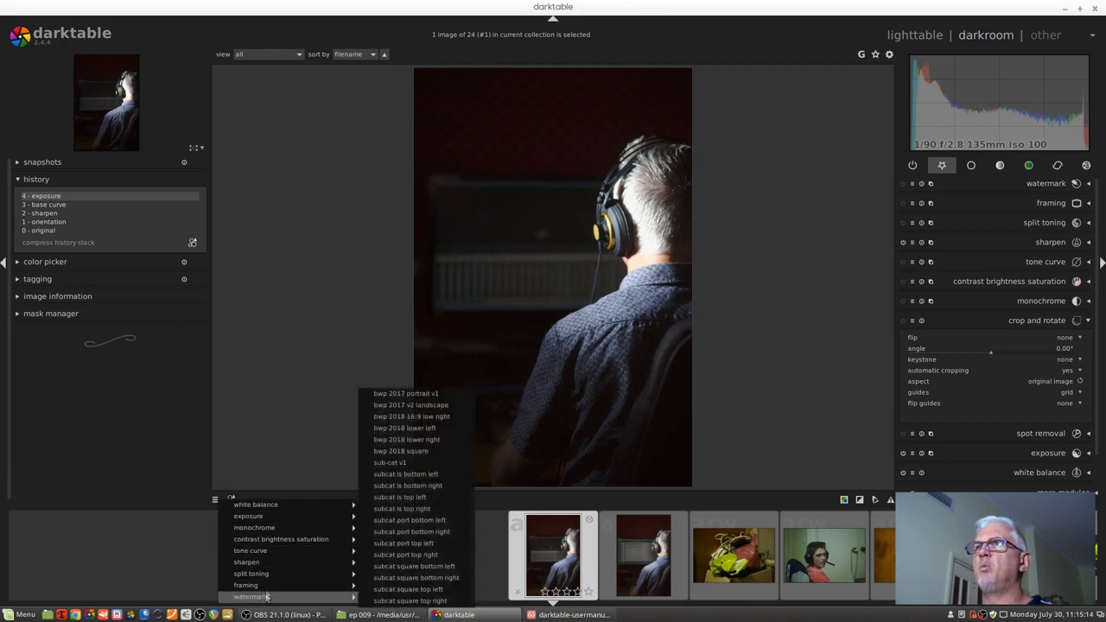
pyautogui.moveTo(272, 539)
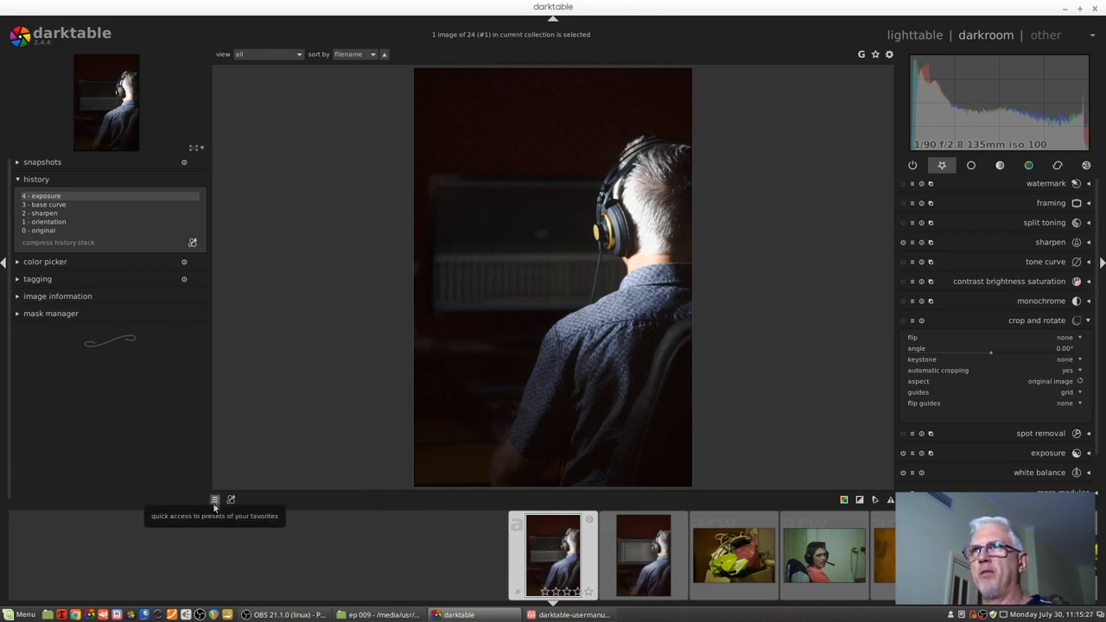
pyautogui.moveTo(467, 338)
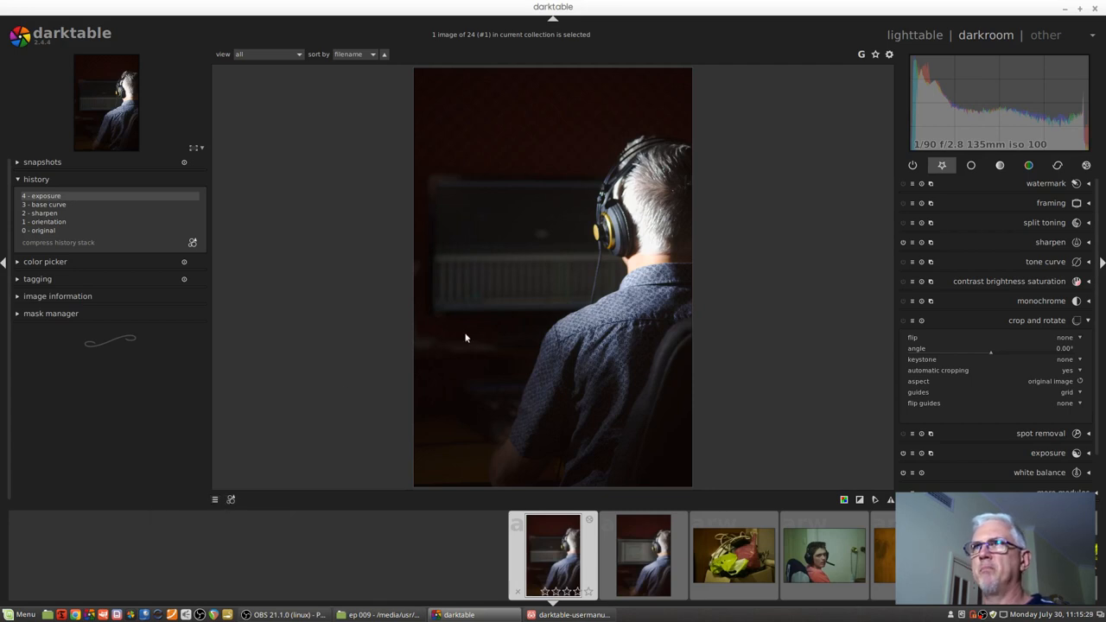
pyautogui.moveTo(230, 500)
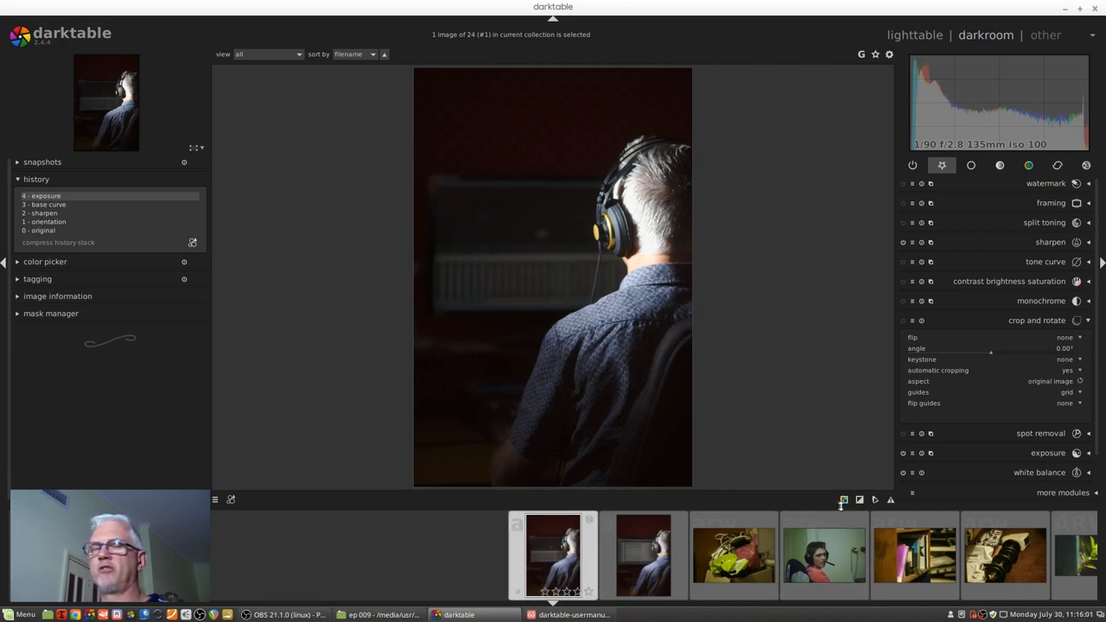
pyautogui.moveTo(844, 499)
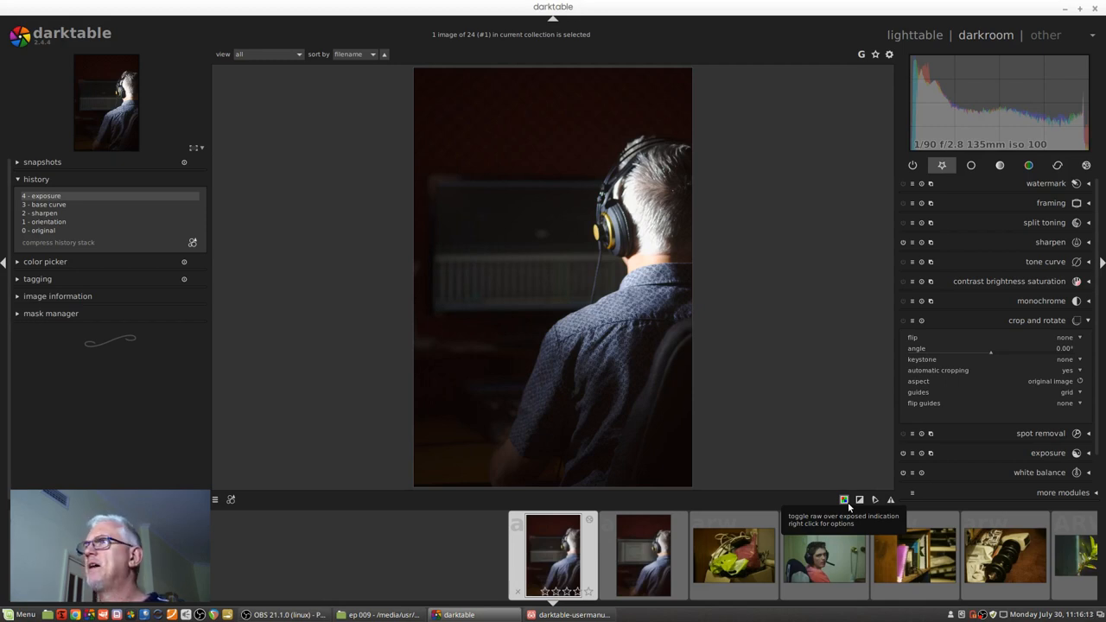
pyautogui.moveTo(832, 490)
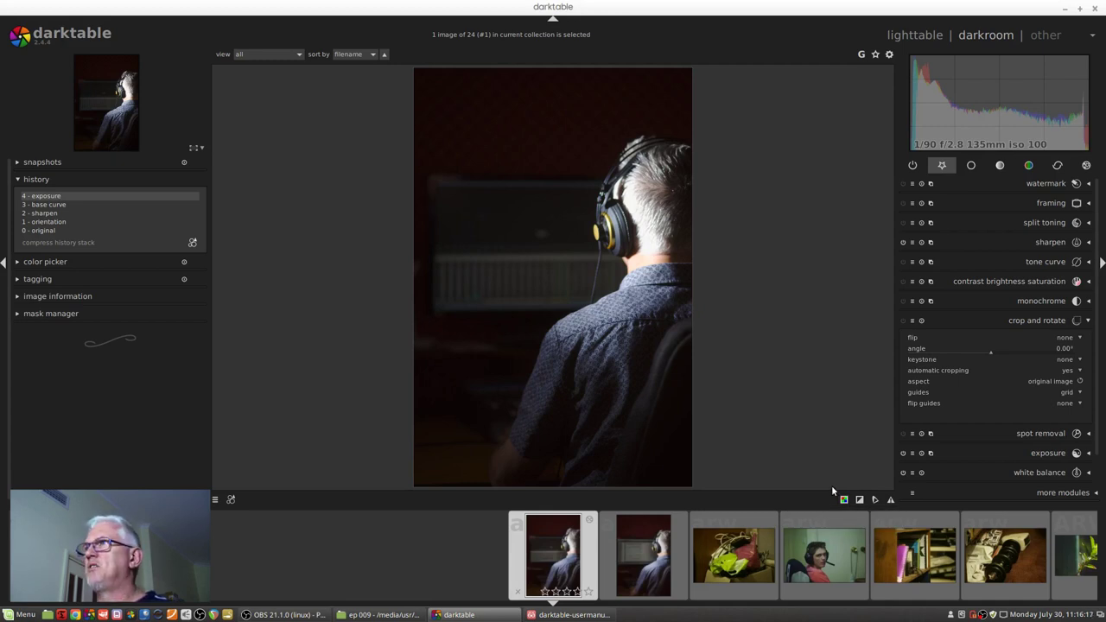
pyautogui.click(844, 500)
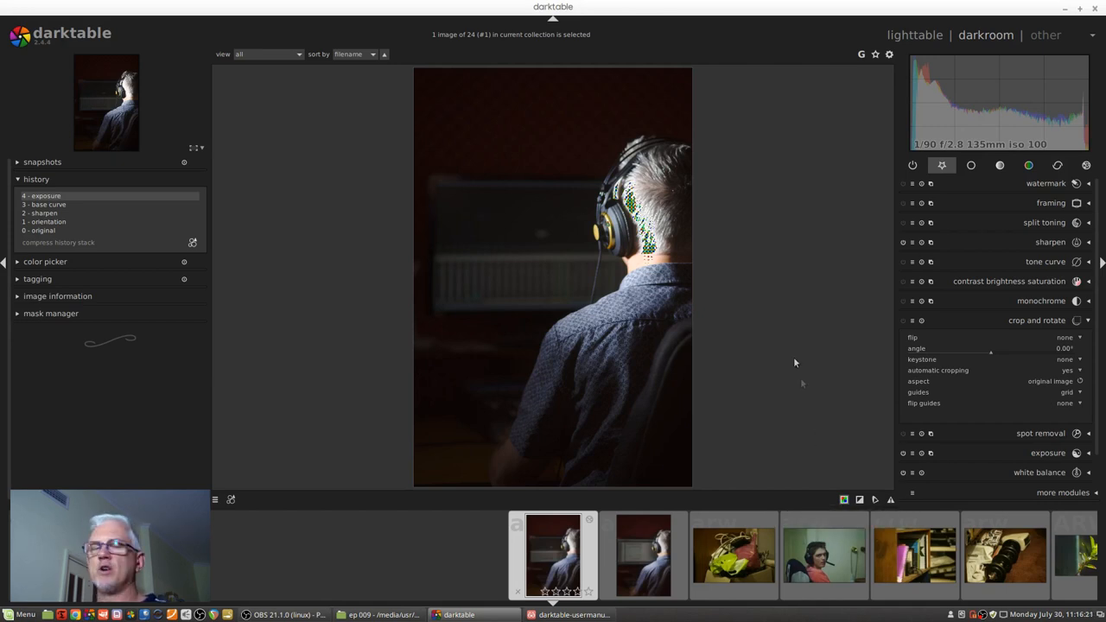
pyautogui.moveTo(702, 263)
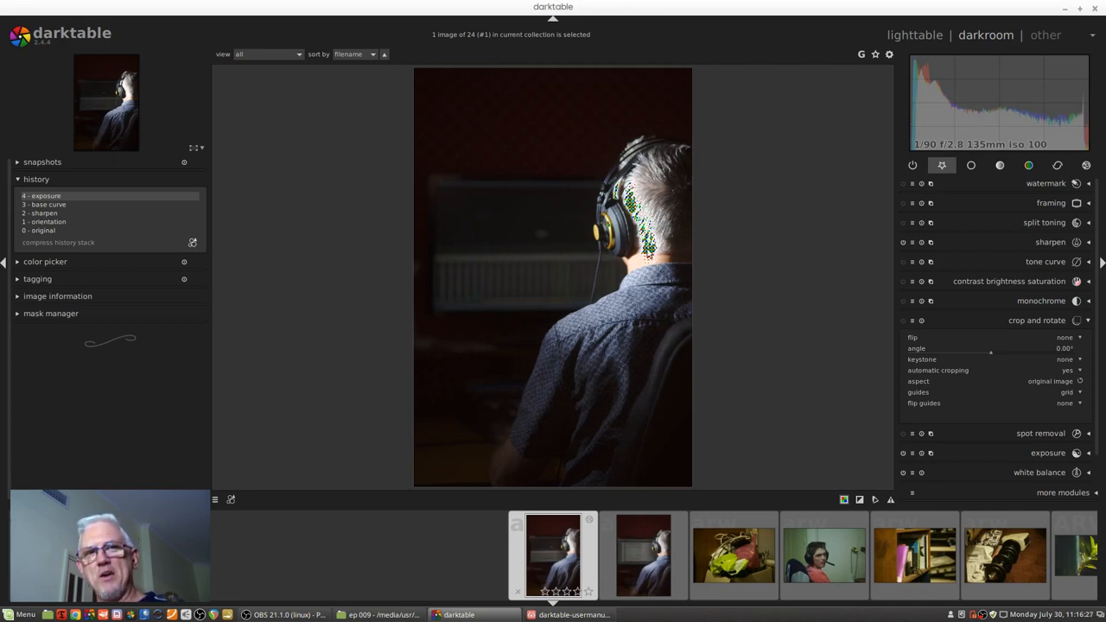
pyautogui.moveTo(630, 259)
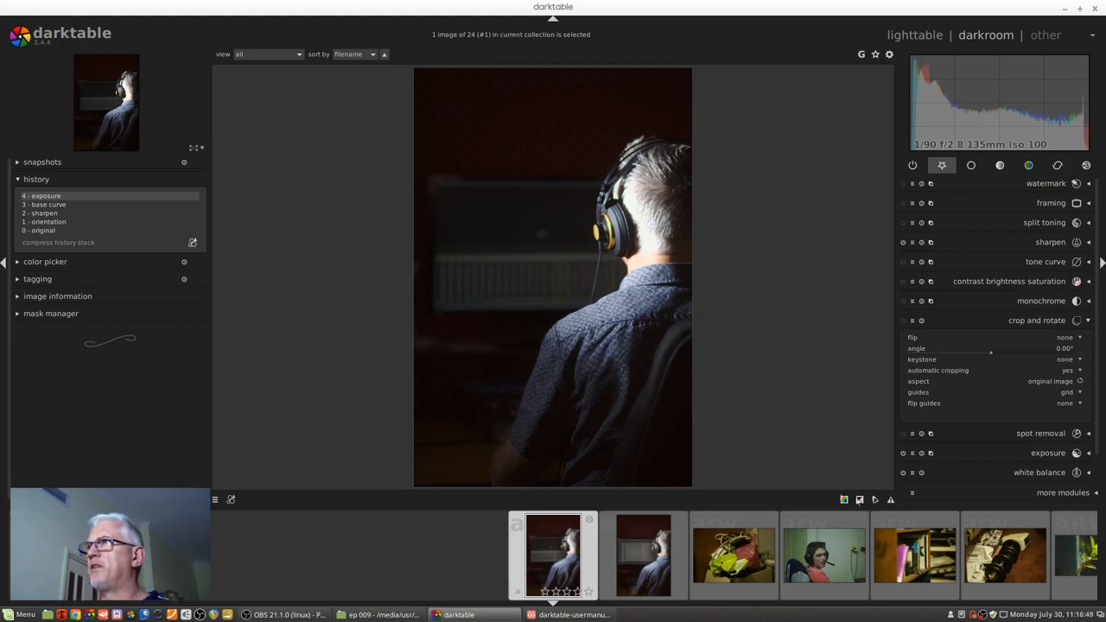
pyautogui.moveTo(861, 500)
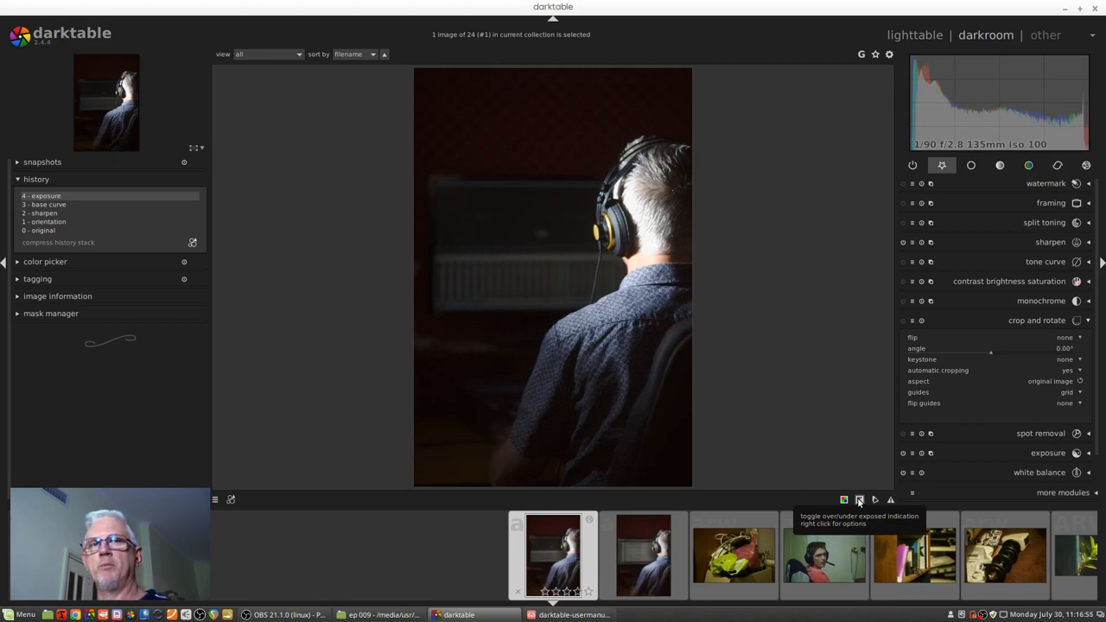
pyautogui.moveTo(849, 492)
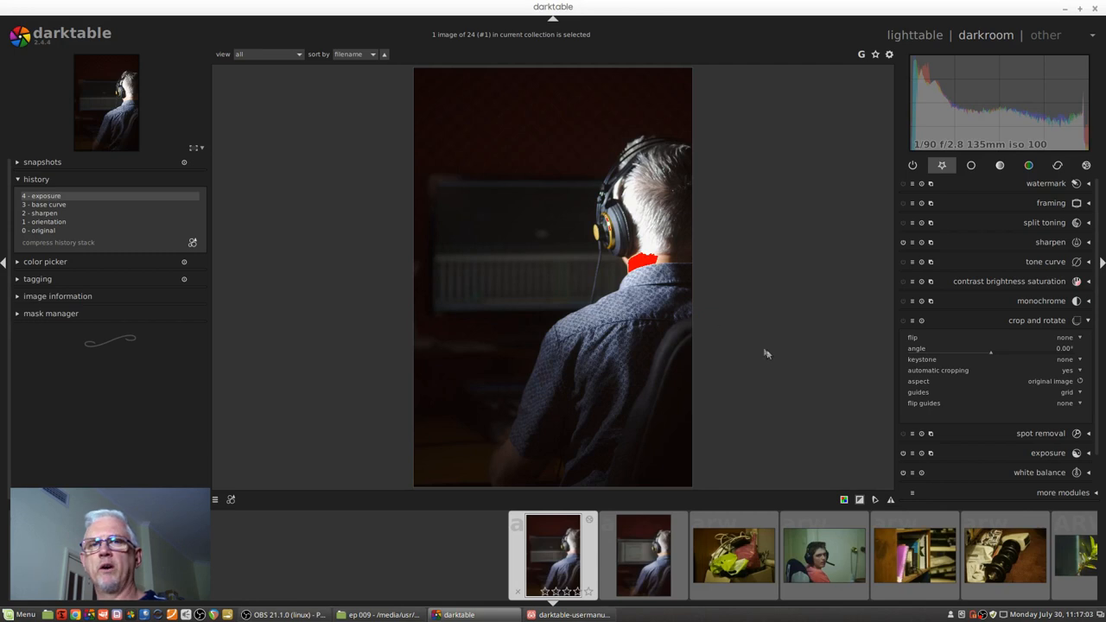
pyautogui.moveTo(792, 353)
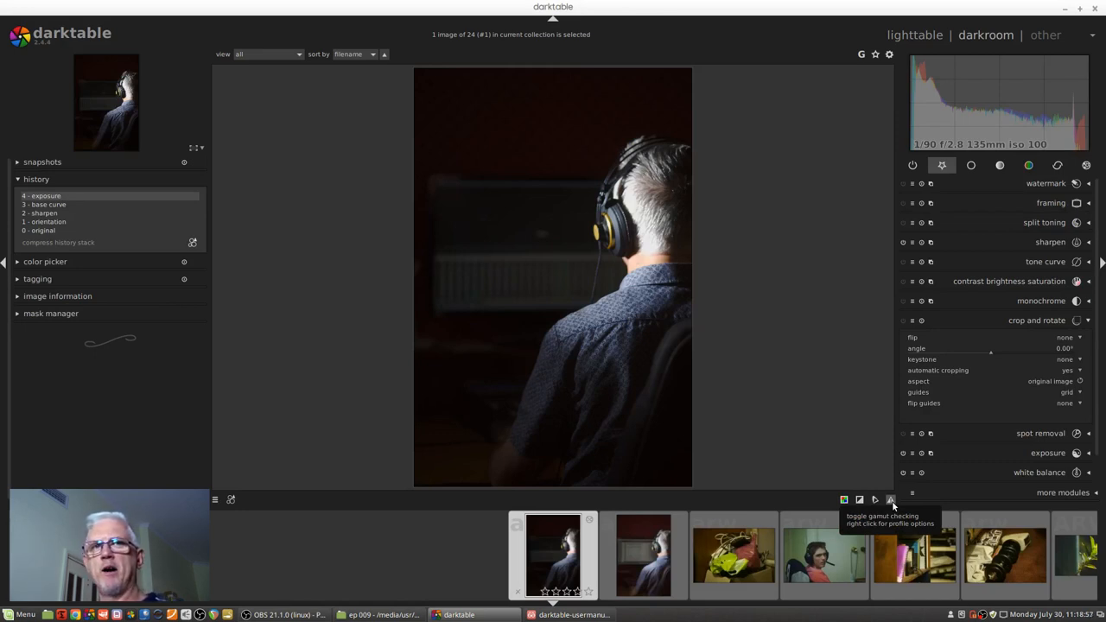
pyautogui.click(890, 499)
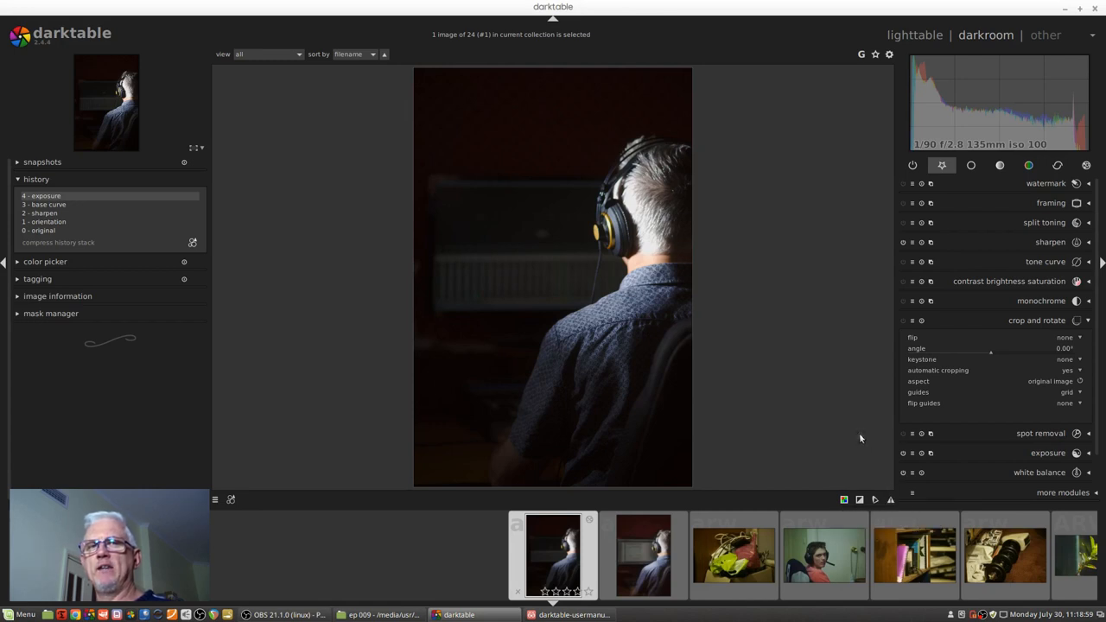
pyautogui.moveTo(853, 432)
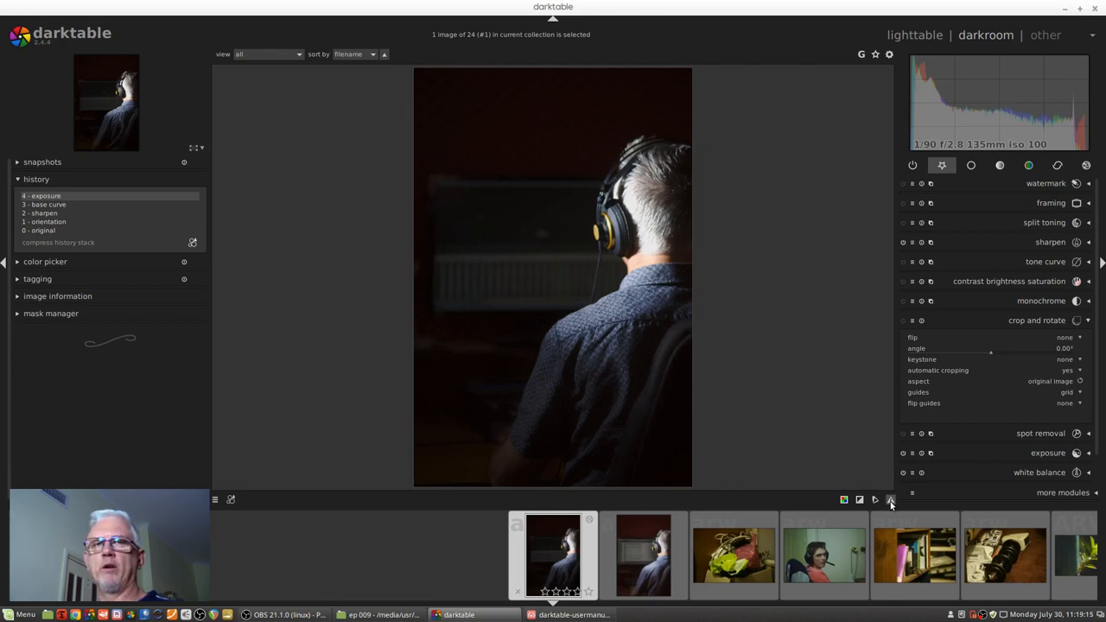
pyautogui.moveTo(889, 499)
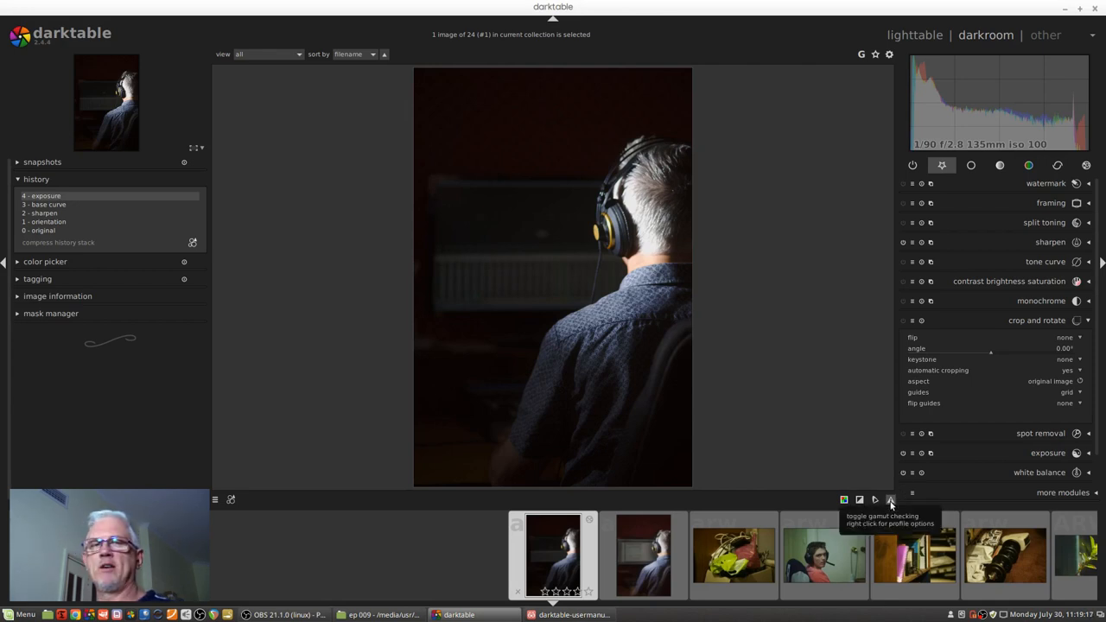
pyautogui.moveTo(866, 440)
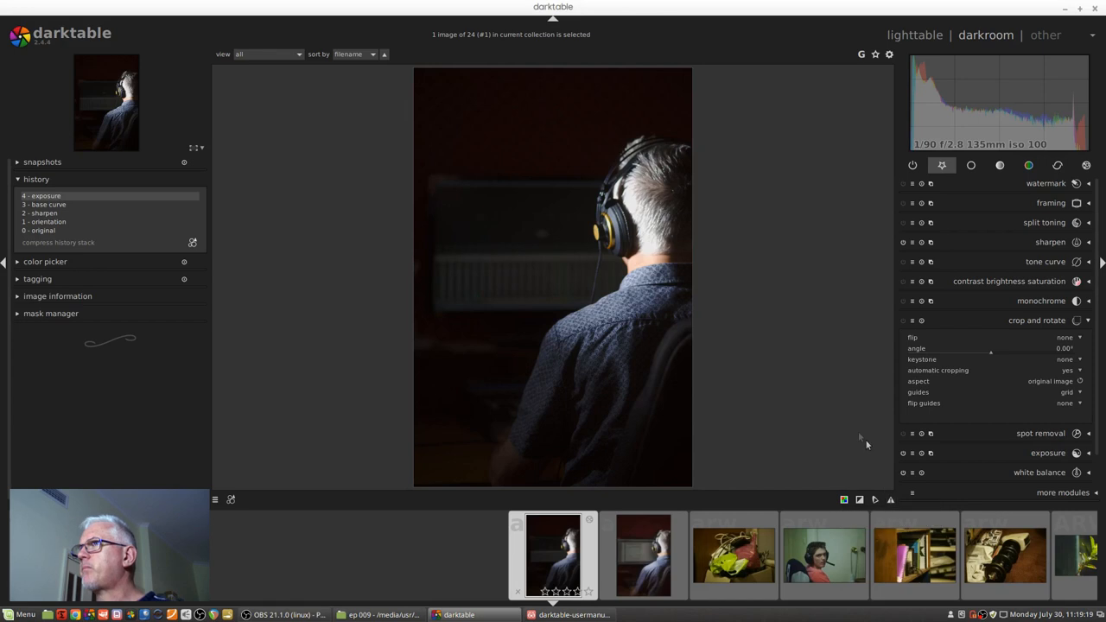